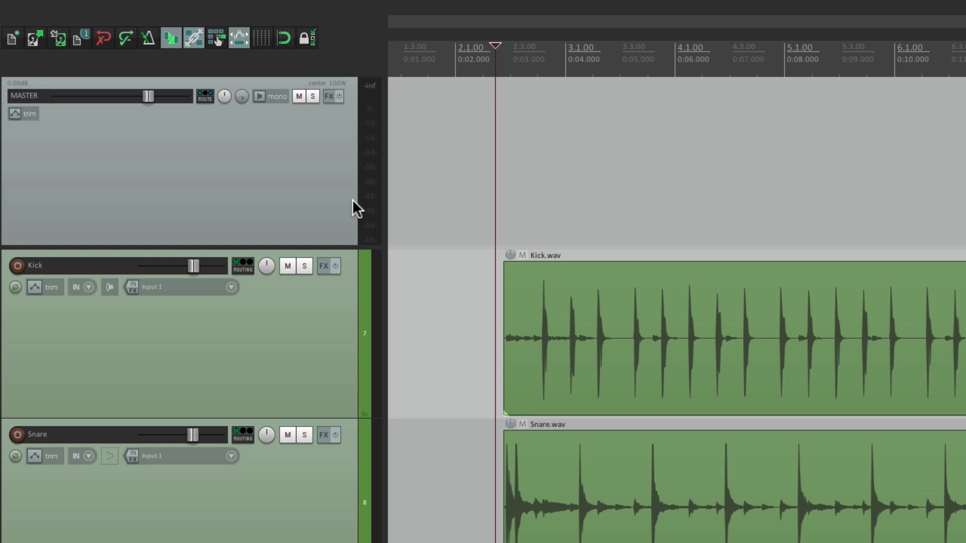
# Load VST: ReaXcomp (Cockos) from the Cockos folder onto the master track's FX chain.
pyautogui.click(323, 96)
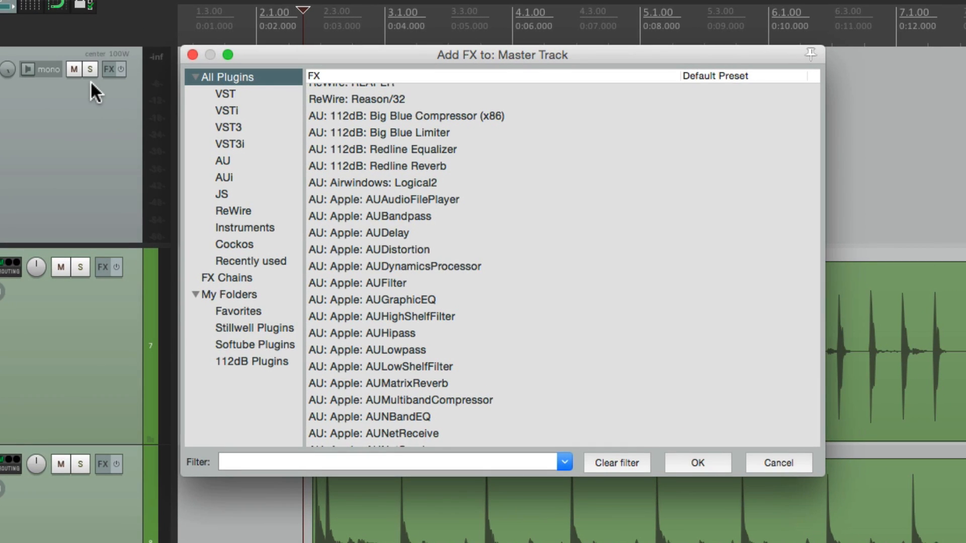
pyautogui.click(235, 244)
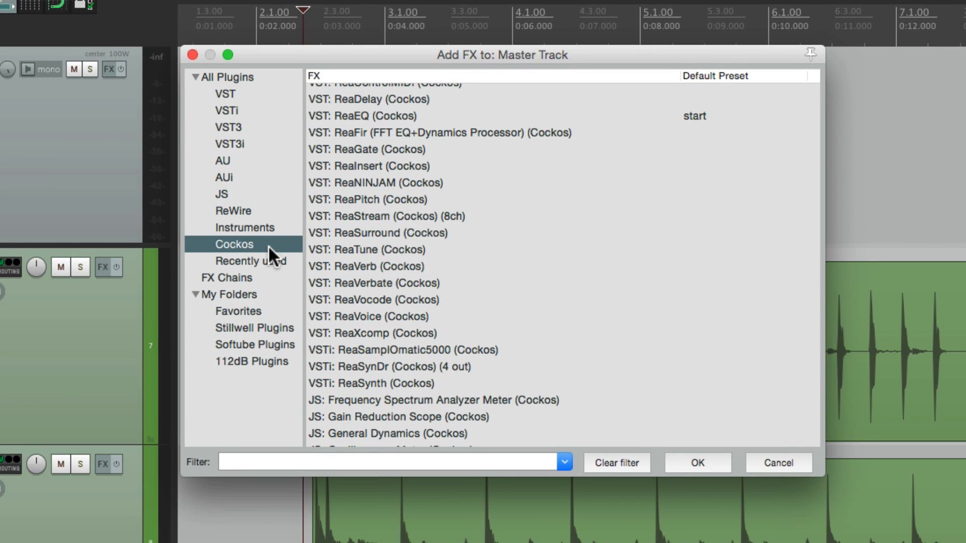
pyautogui.scroll(-3)
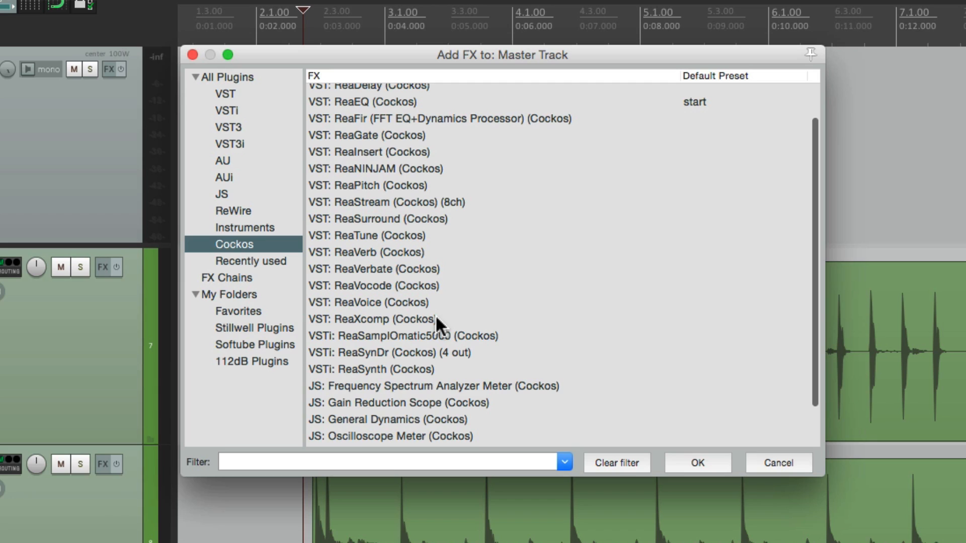
pyautogui.click(382, 319)
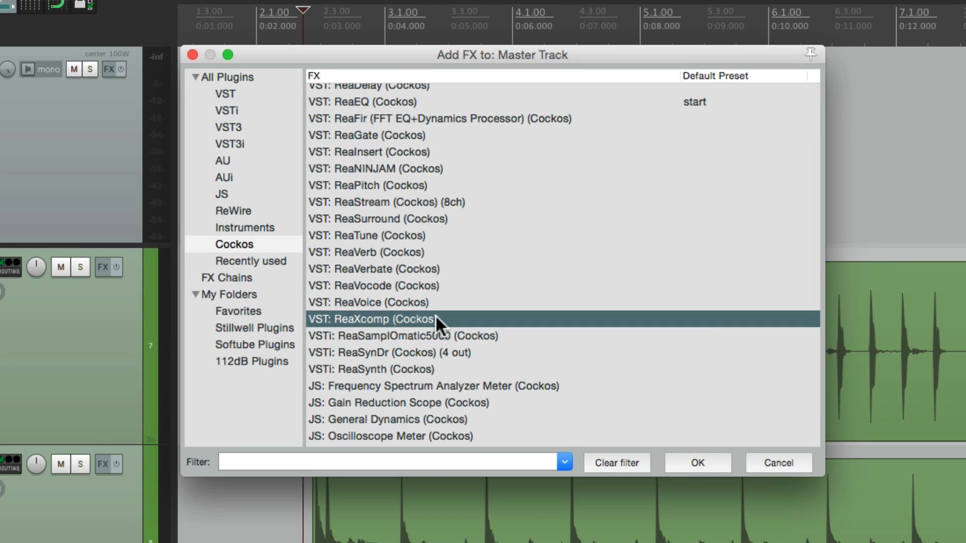
pyautogui.doubleClick(378, 319)
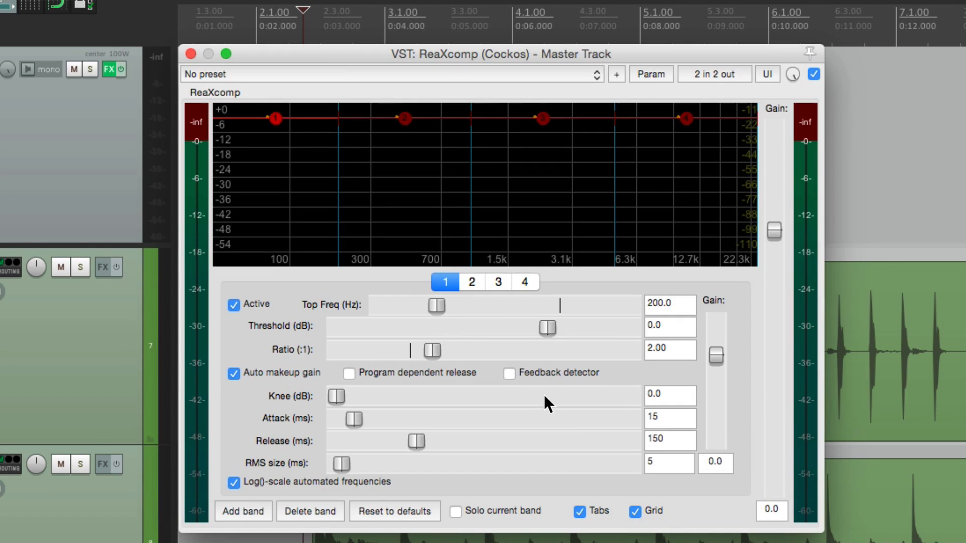
pyautogui.moveTo(825, 487)
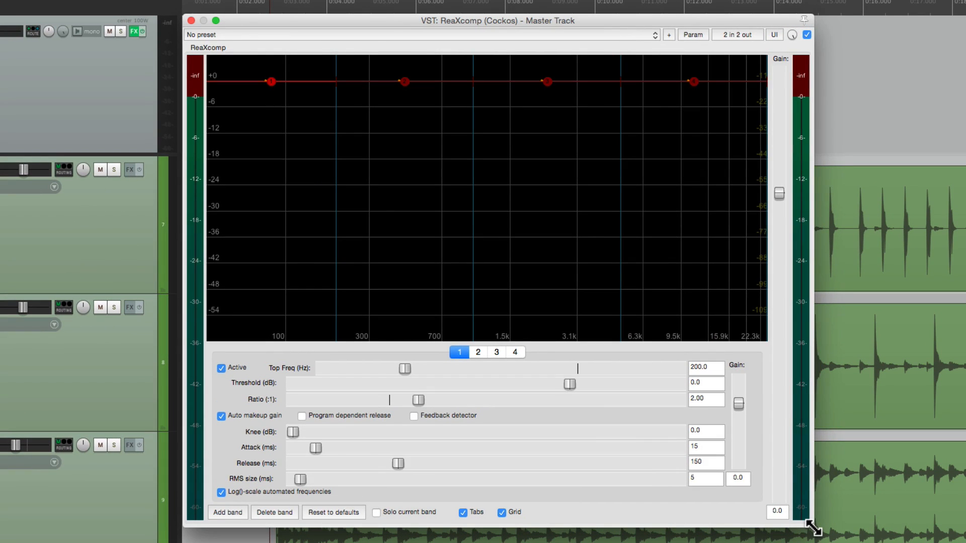
pyautogui.moveTo(655, 449)
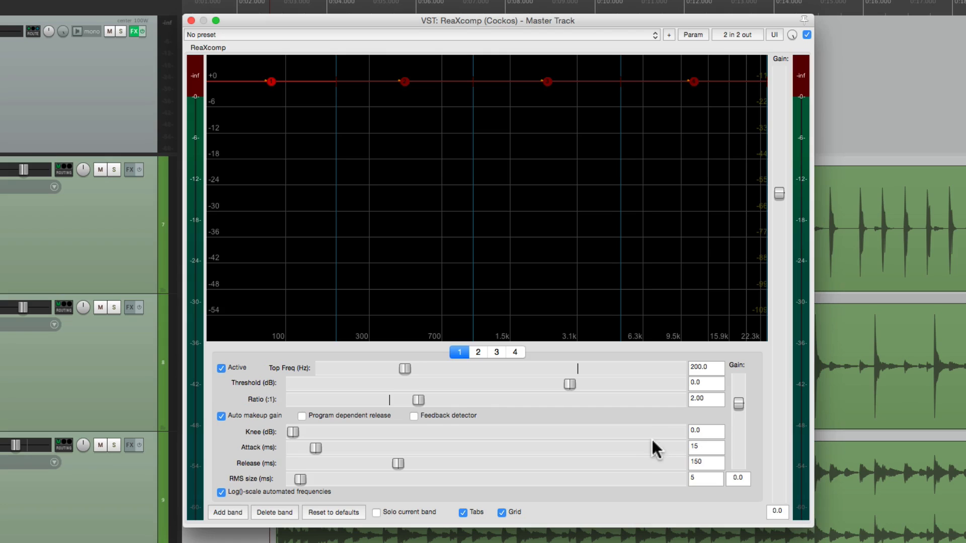
pyautogui.moveTo(542, 415)
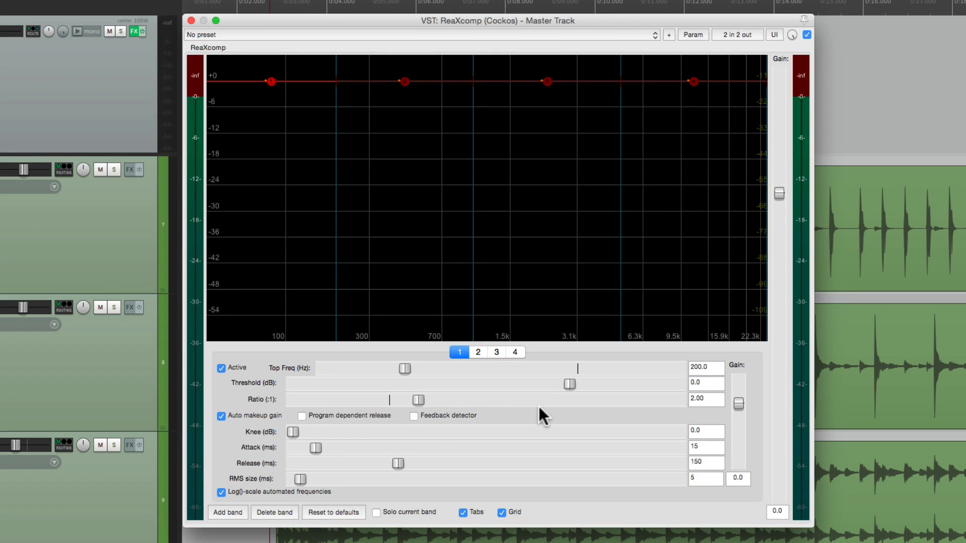
# Test adding and deleting bands, then leave ReaXcomp with a second compressor band.
pyautogui.click(227, 512)
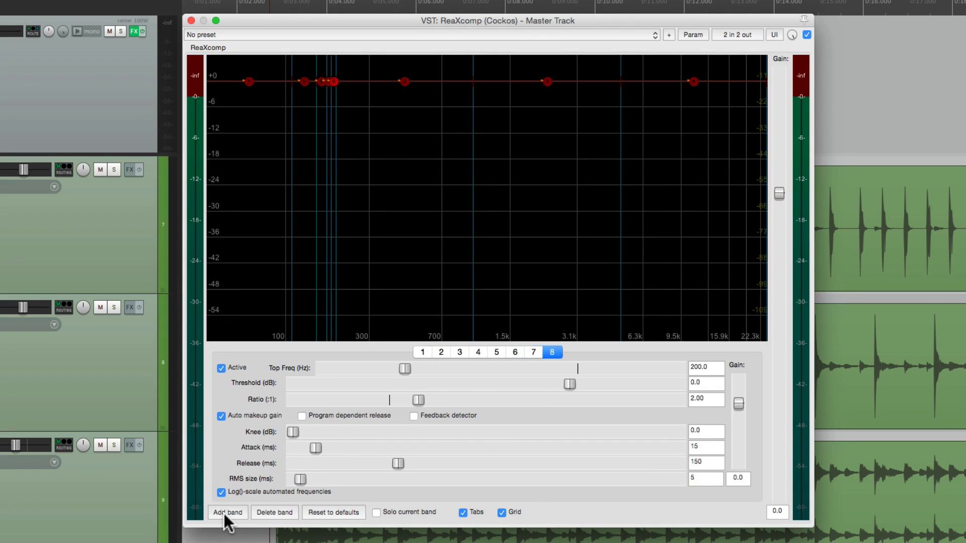
pyautogui.click(226, 512)
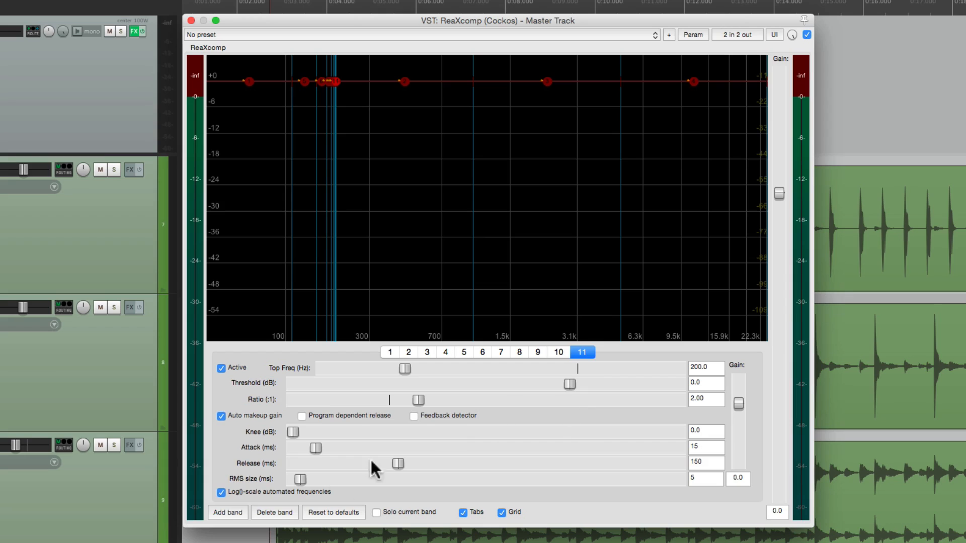
pyautogui.click(273, 512)
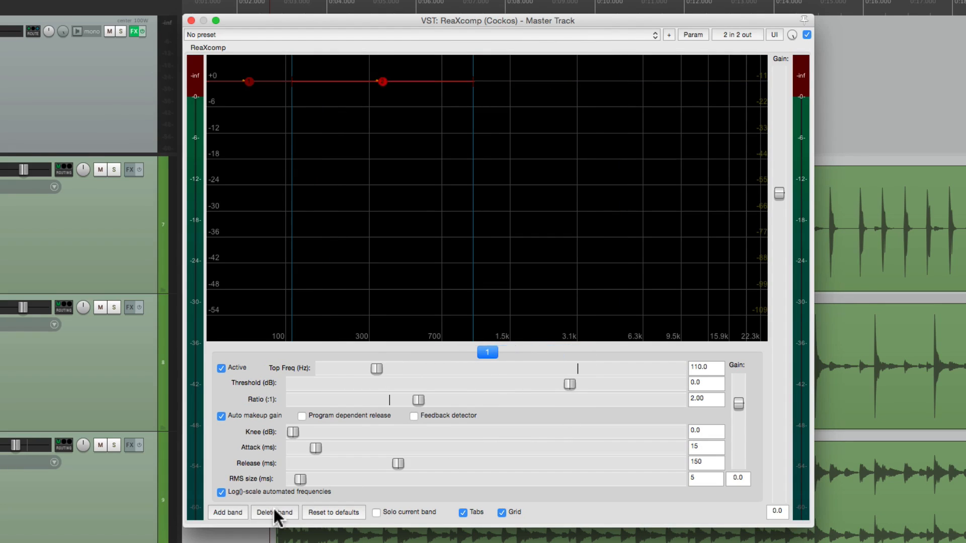
pyautogui.click(273, 512)
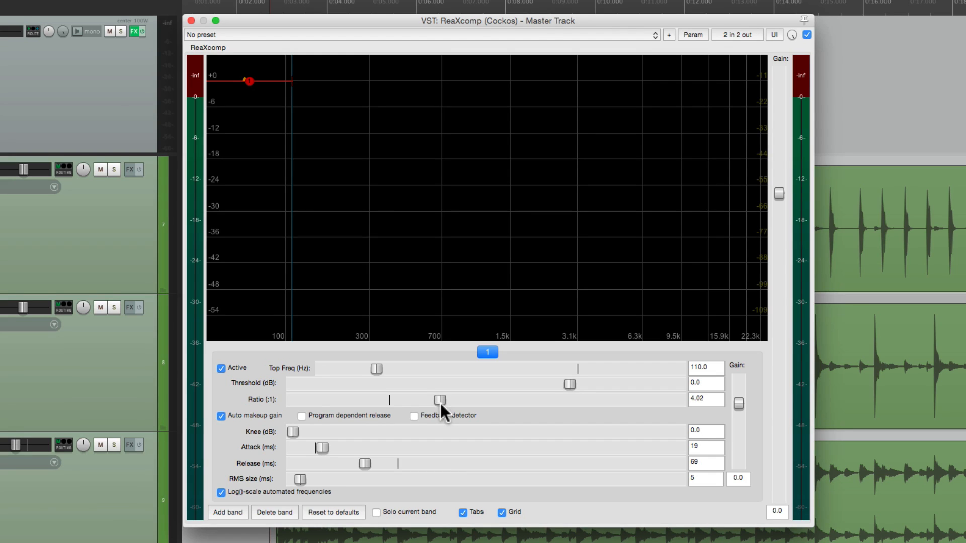
pyautogui.moveTo(427, 469)
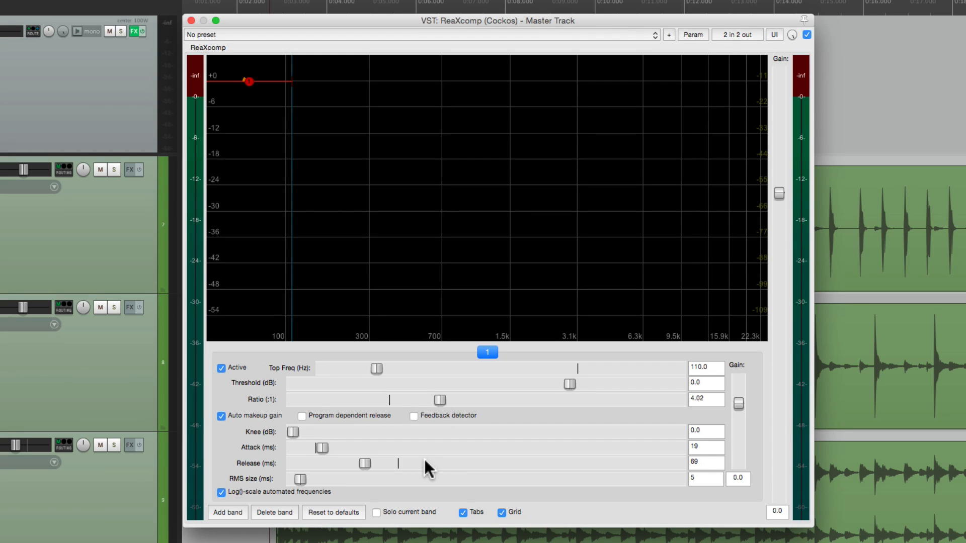
pyautogui.click(227, 512)
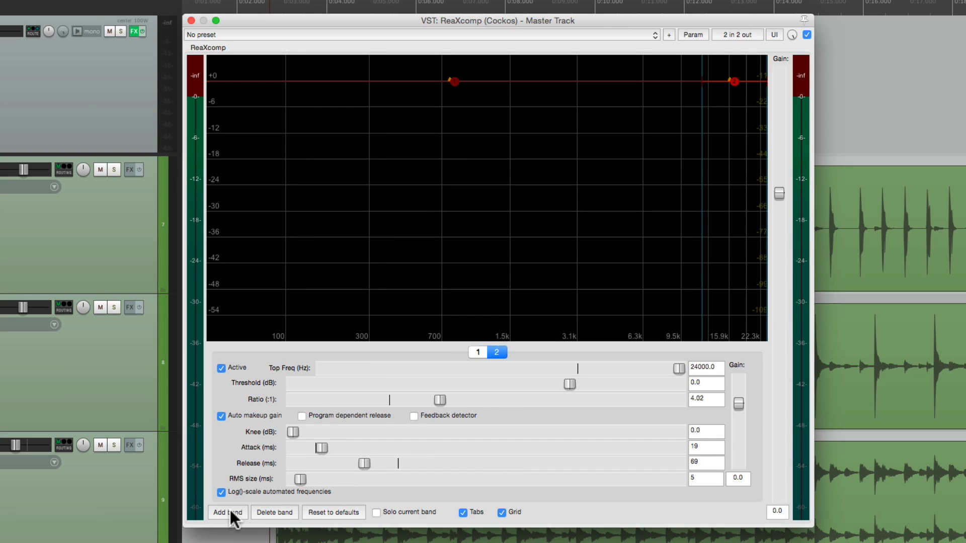
# Add a third compressor band to ReaXcomp.
pyautogui.click(228, 512)
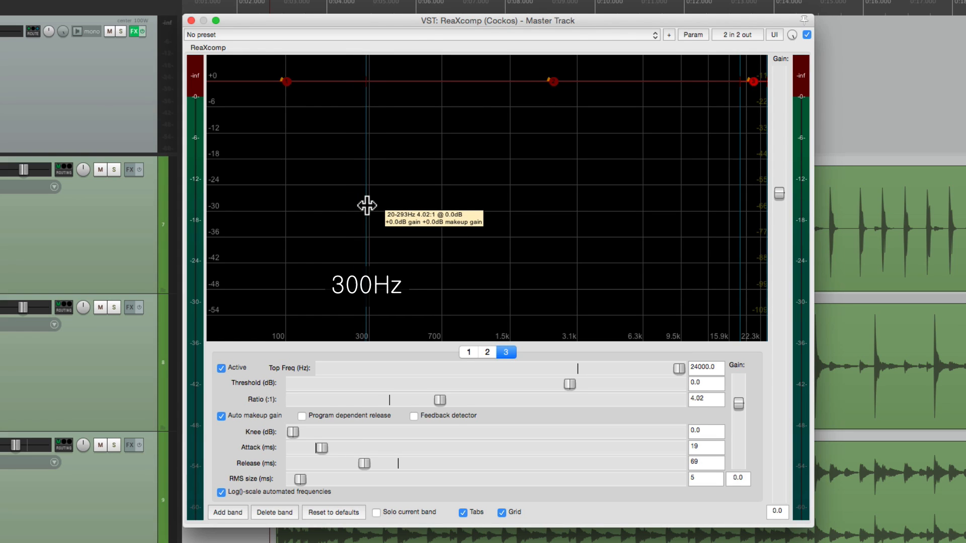
pyautogui.moveTo(736, 210)
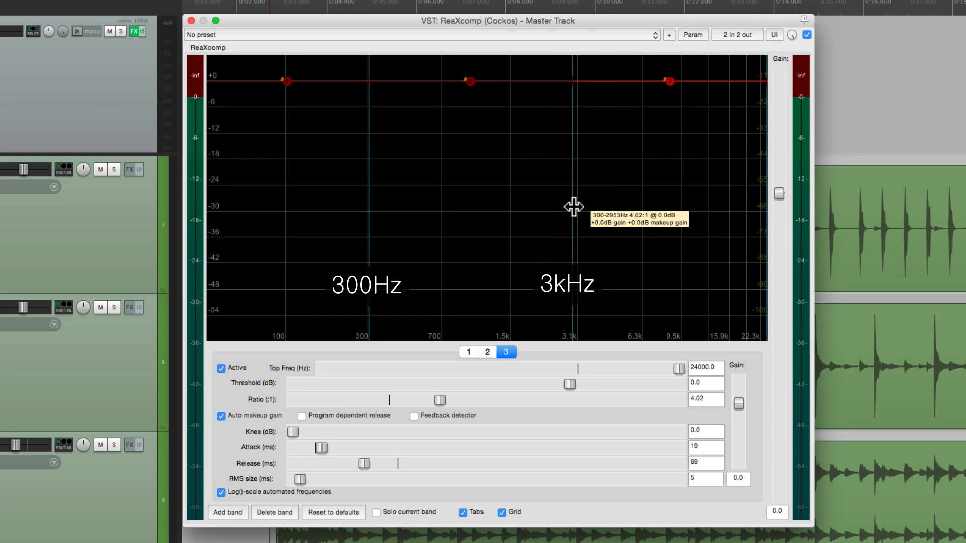
pyautogui.moveTo(441, 224)
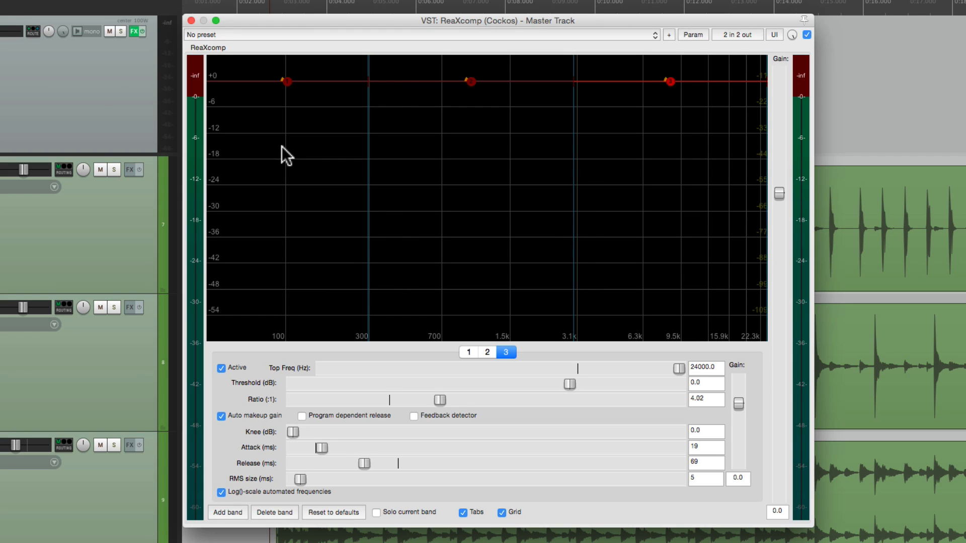
pyautogui.moveTo(298, 155)
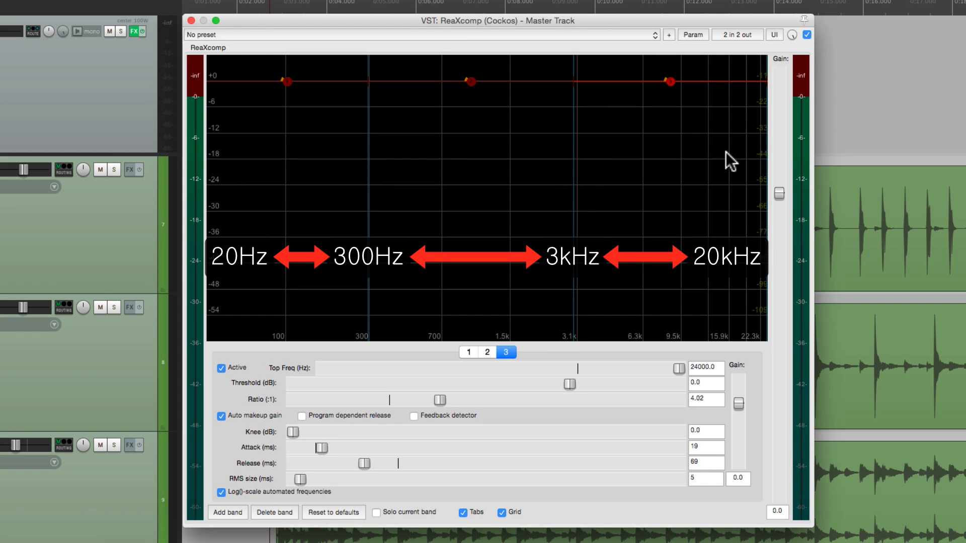
pyautogui.moveTo(517, 164)
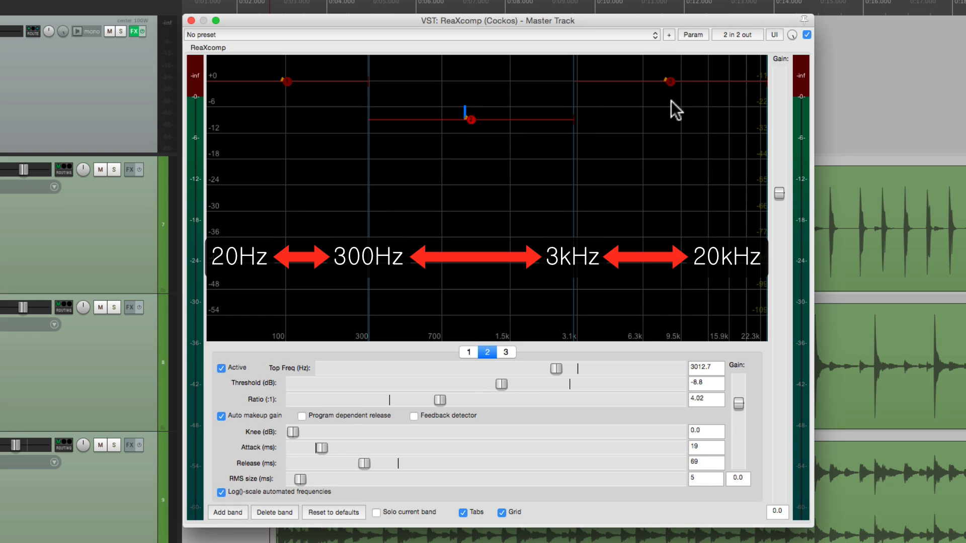
pyautogui.moveTo(639, 208)
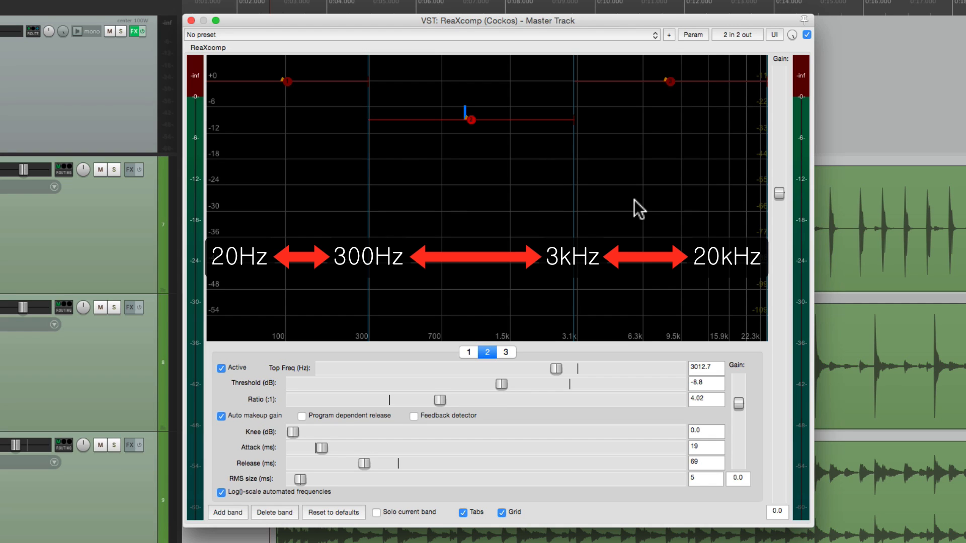
pyautogui.moveTo(625, 168)
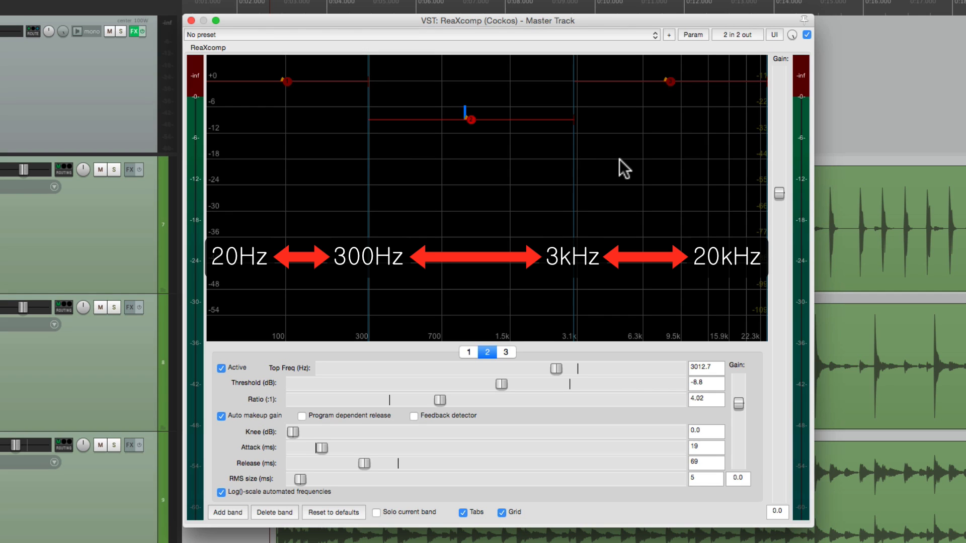
pyautogui.moveTo(493, 320)
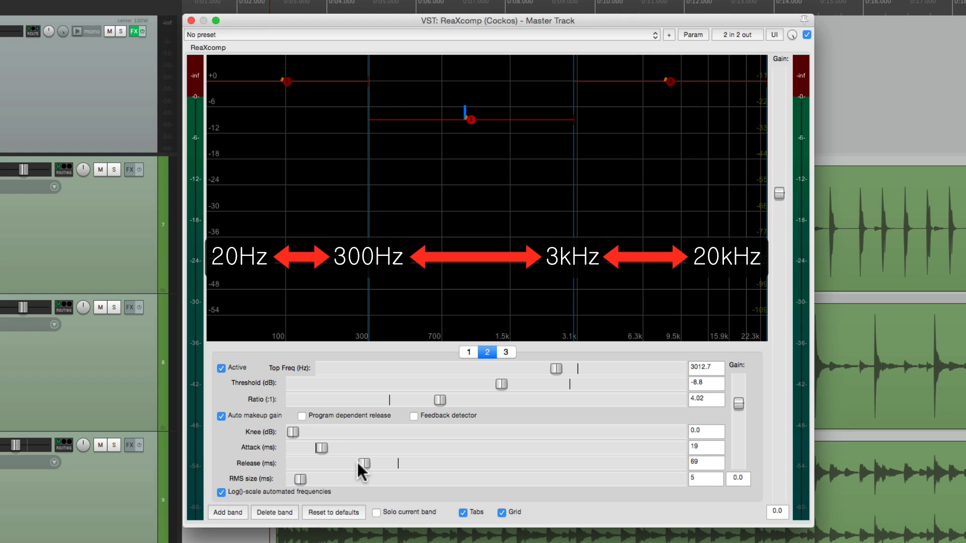
pyautogui.moveTo(714, 422)
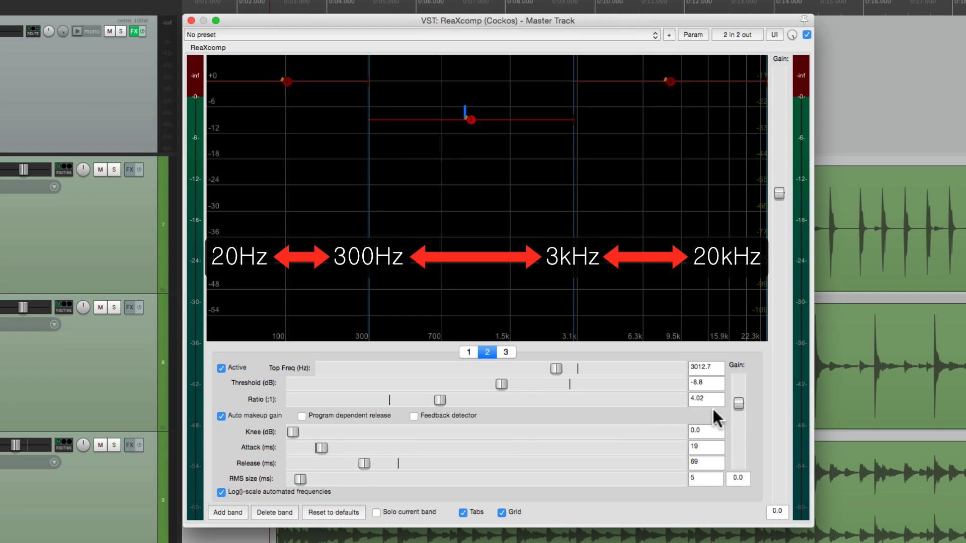
pyautogui.moveTo(467, 407)
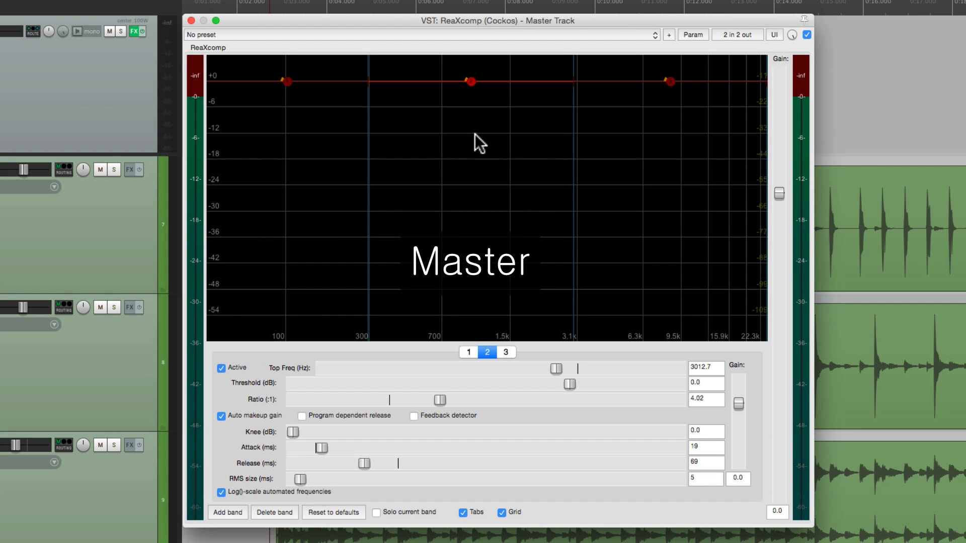
pyautogui.moveTo(479, 103)
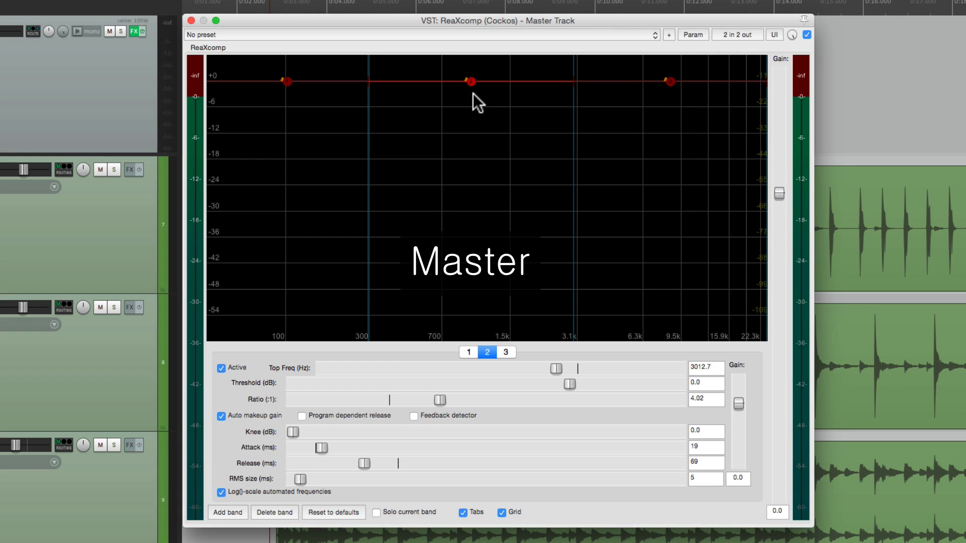
pyautogui.moveTo(614, 154)
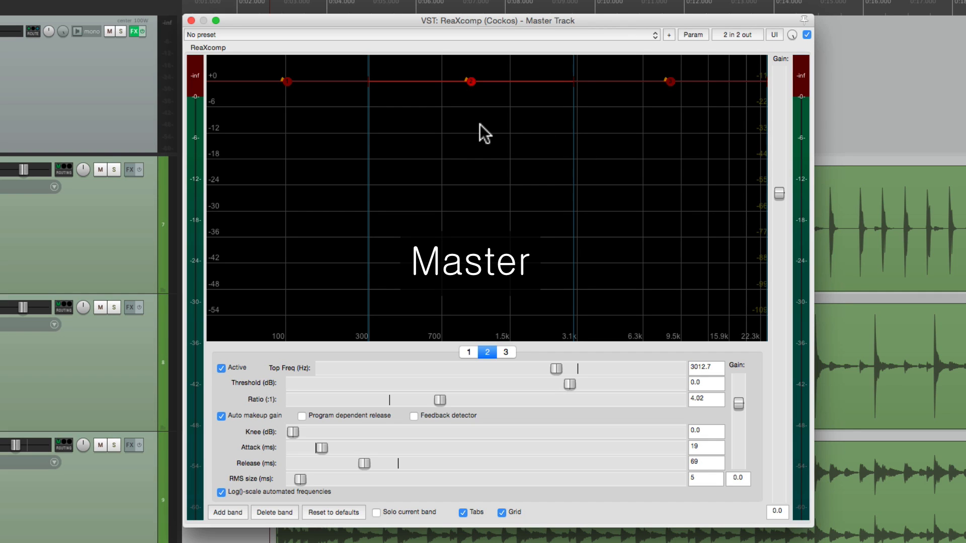
# Select ReaXcomp's band 1 to work on its threshold.
pyautogui.click(468, 352)
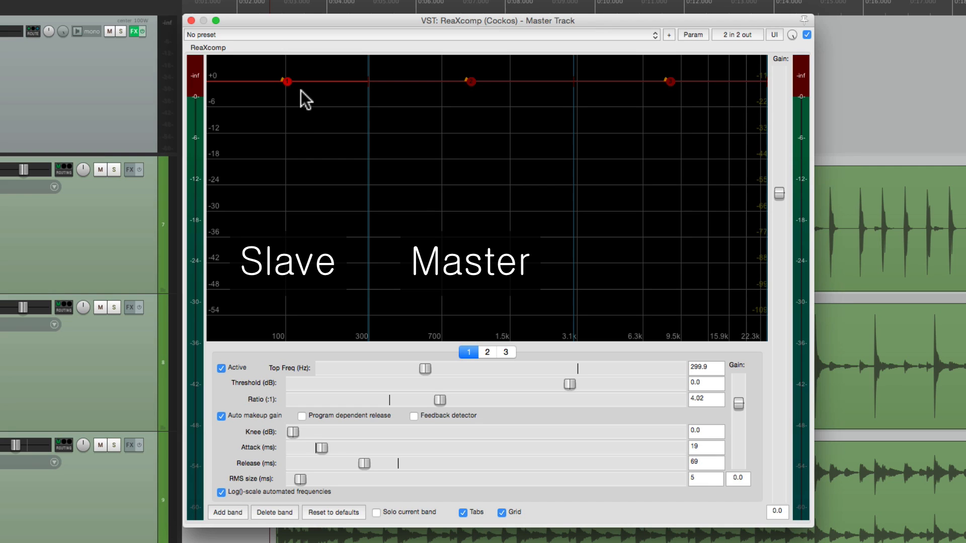
pyautogui.moveTo(575, 403)
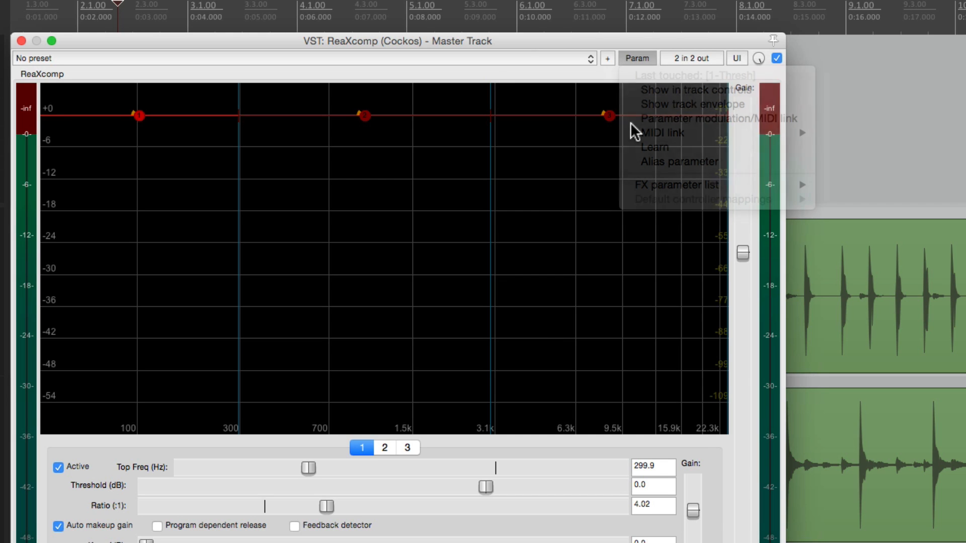
# Link band 1's threshold to 1 (self): ReaXcomp > 15: 2-Thresh via parameter modulation.
pyautogui.click(692, 119)
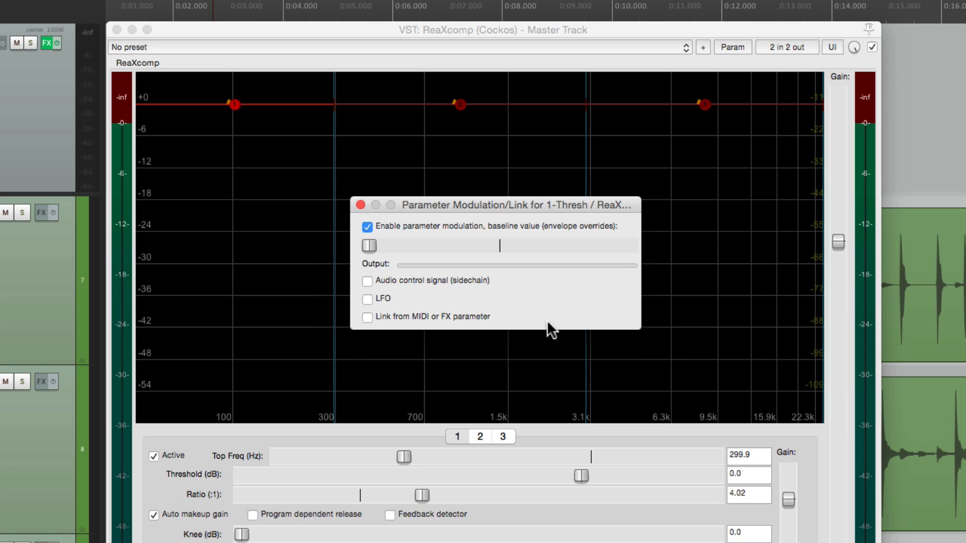
pyautogui.moveTo(367, 325)
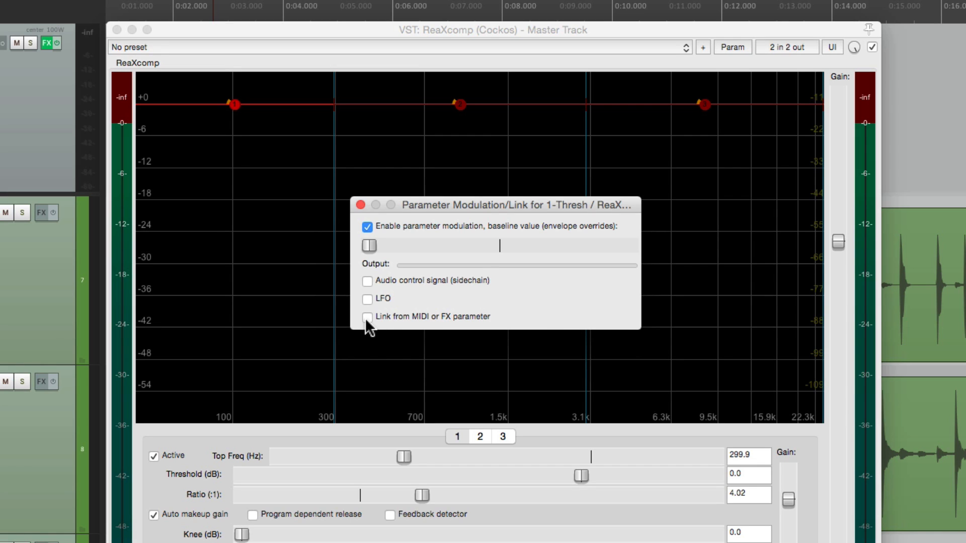
pyautogui.click(367, 316)
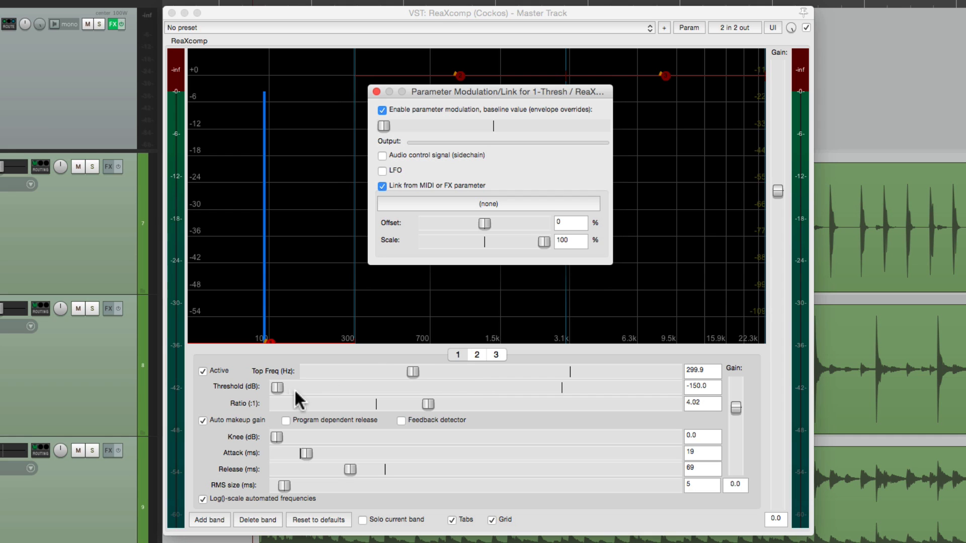
pyautogui.moveTo(296, 399)
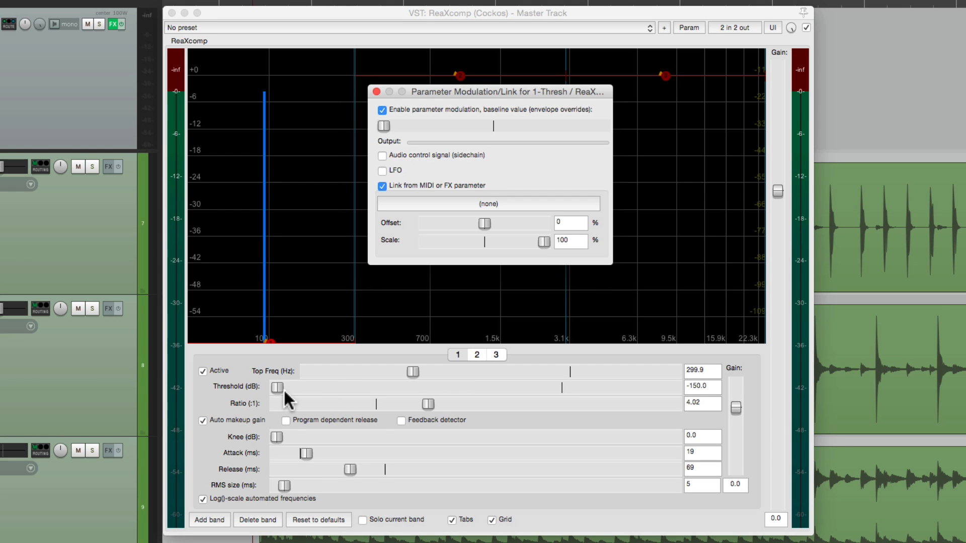
pyautogui.click(487, 203)
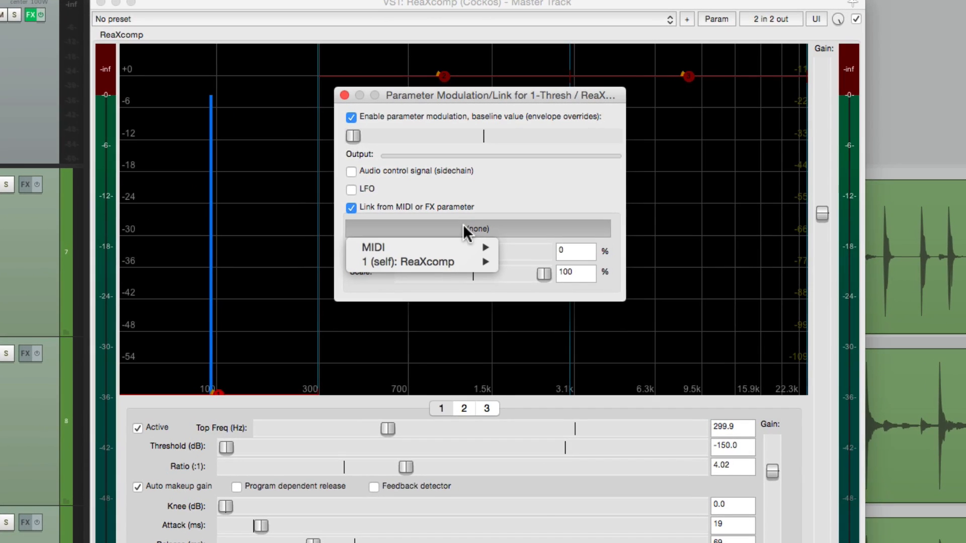
pyautogui.click(419, 262)
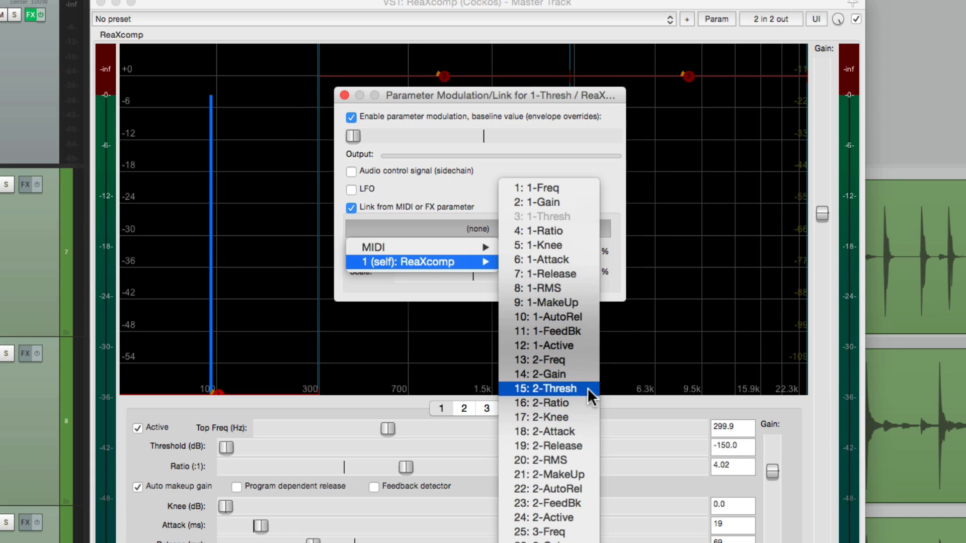
pyautogui.click(544, 388)
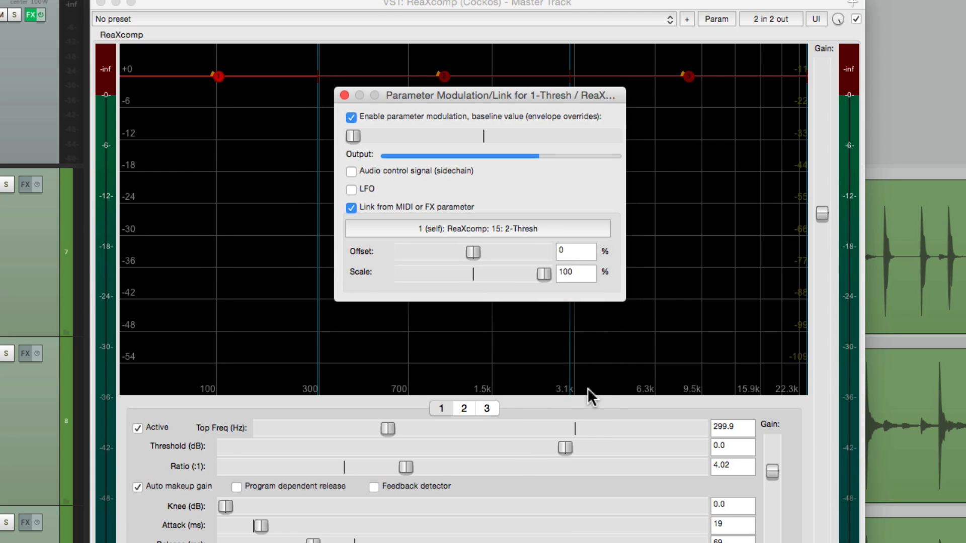
pyautogui.click(343, 94)
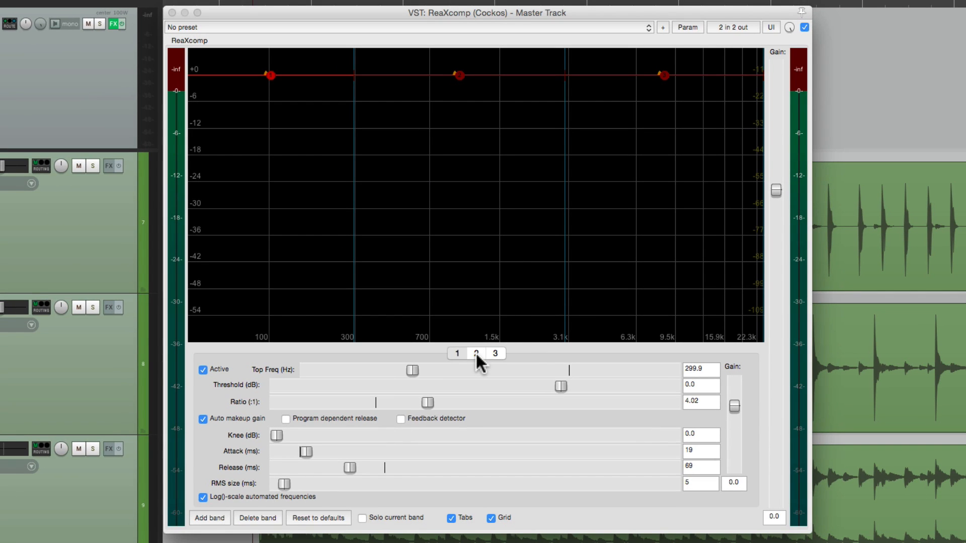
# Adjust band 2's threshold and check band 1's threshold followed it.
pyautogui.click(475, 353)
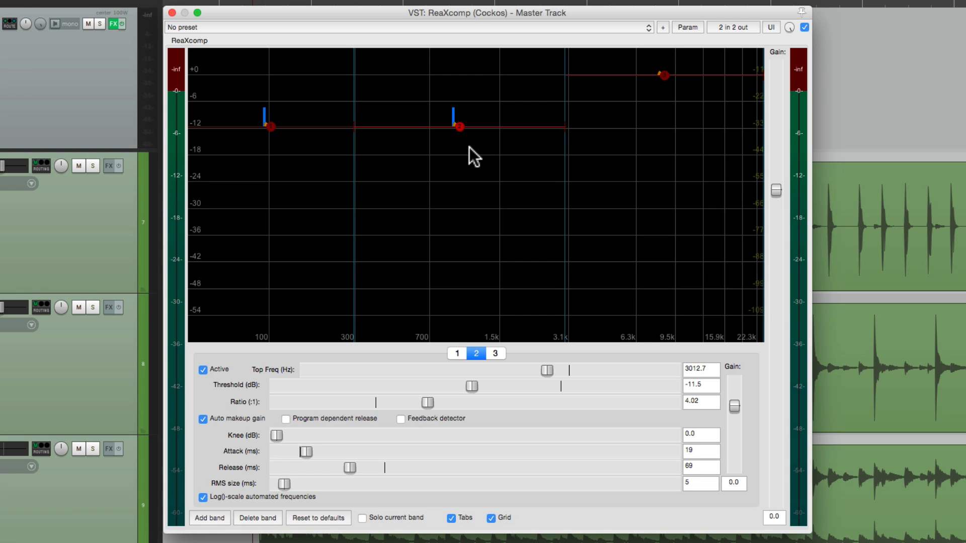
pyautogui.moveTo(270, 128)
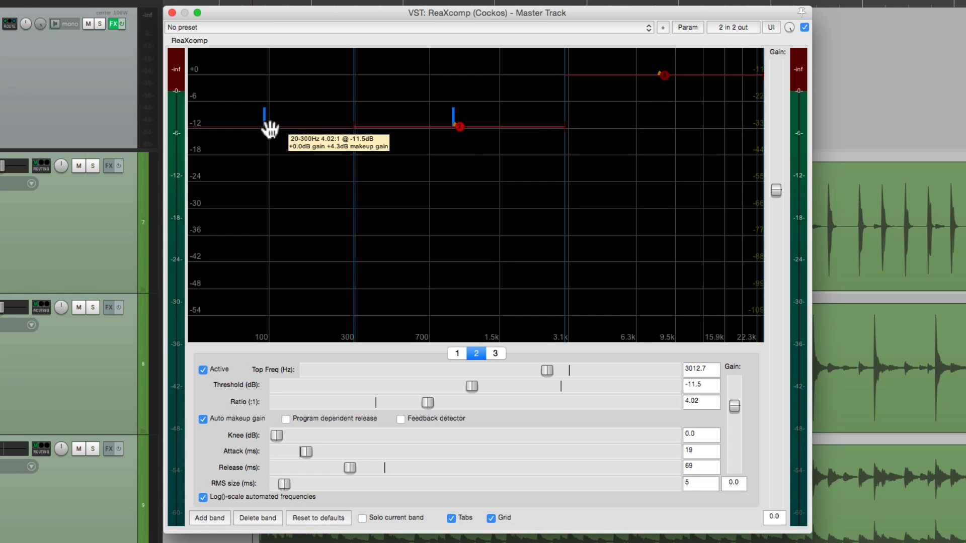
pyautogui.click(456, 353)
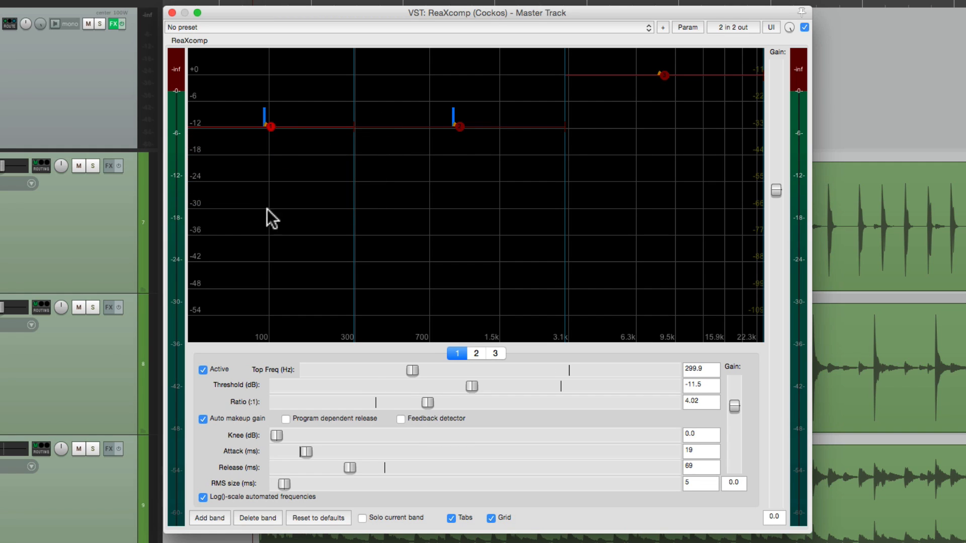
pyautogui.moveTo(470, 137)
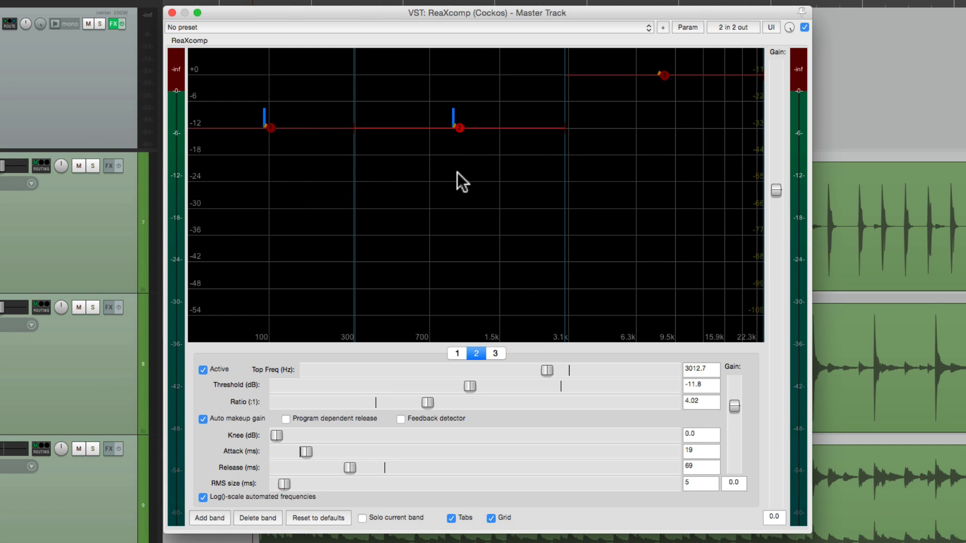
pyautogui.moveTo(643, 141)
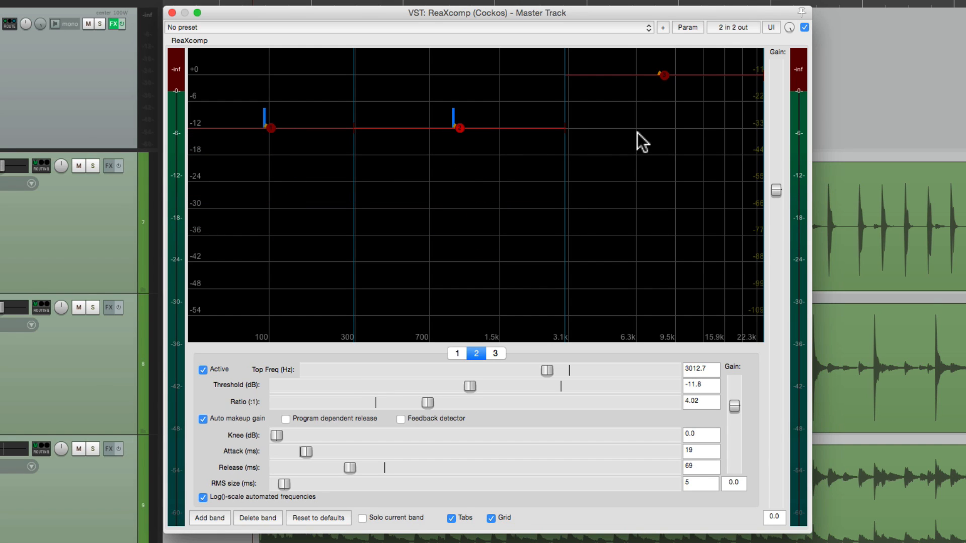
pyautogui.moveTo(470, 396)
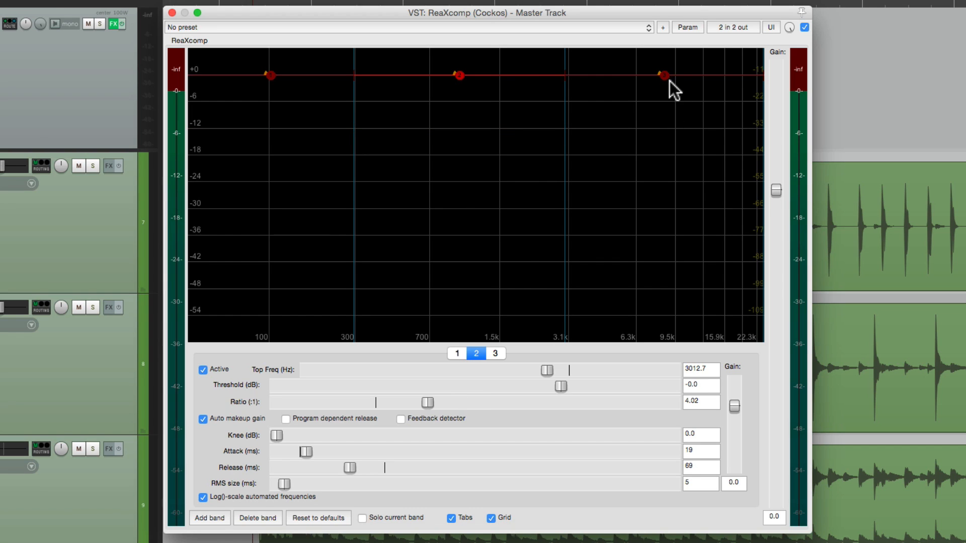
# Link band 3's threshold to ReaXcomp's 15: 2-Thresh via parameter modulation.
pyautogui.click(495, 353)
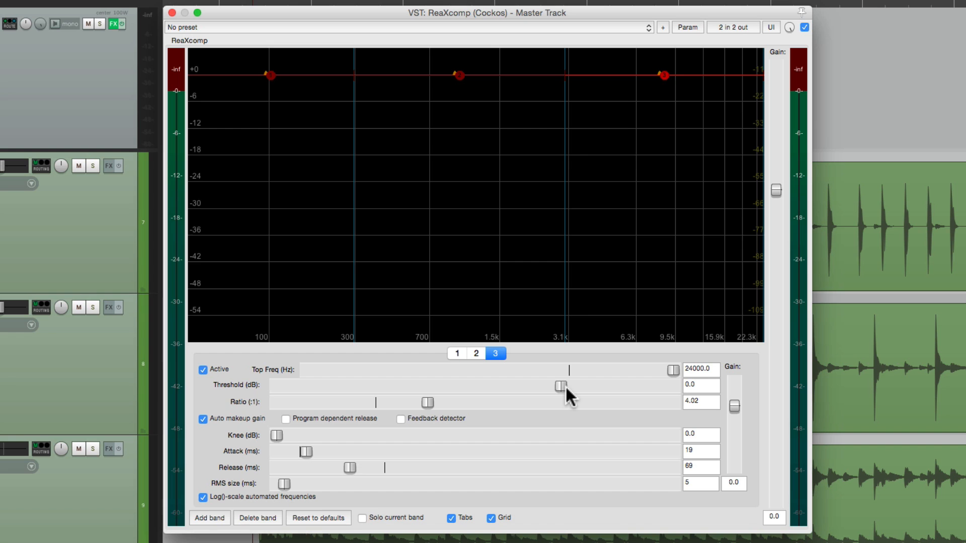
pyautogui.moveTo(566, 398)
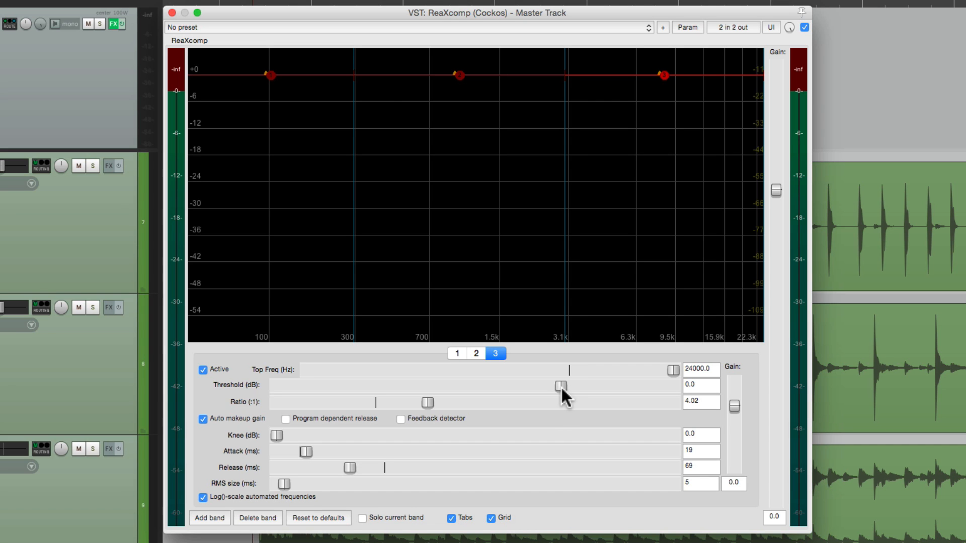
pyautogui.moveTo(635, 204)
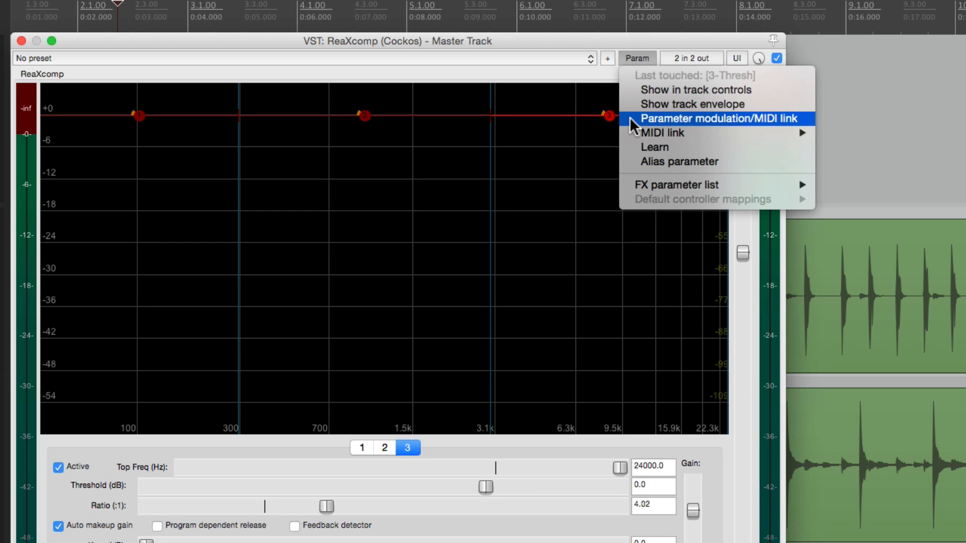
pyautogui.click(709, 119)
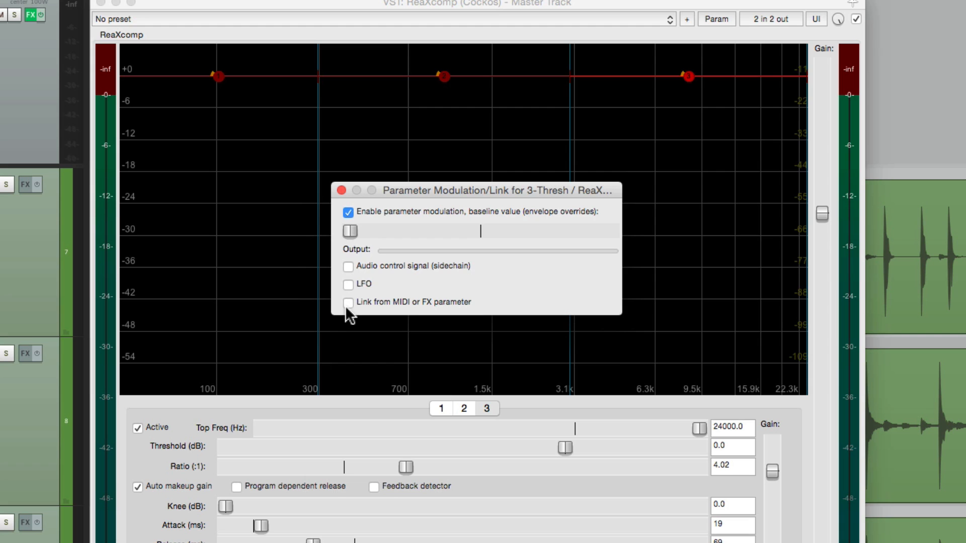
pyautogui.click(348, 301)
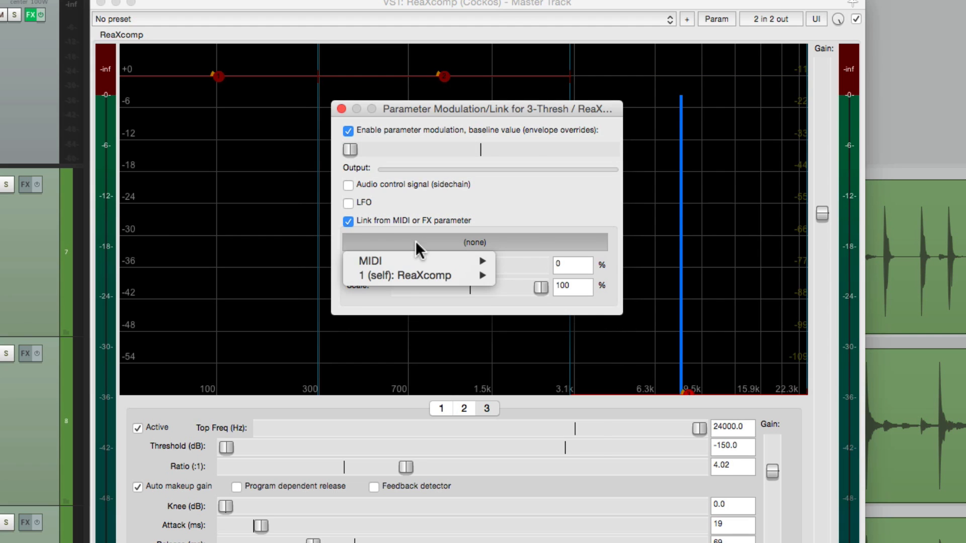
pyautogui.moveTo(419, 276)
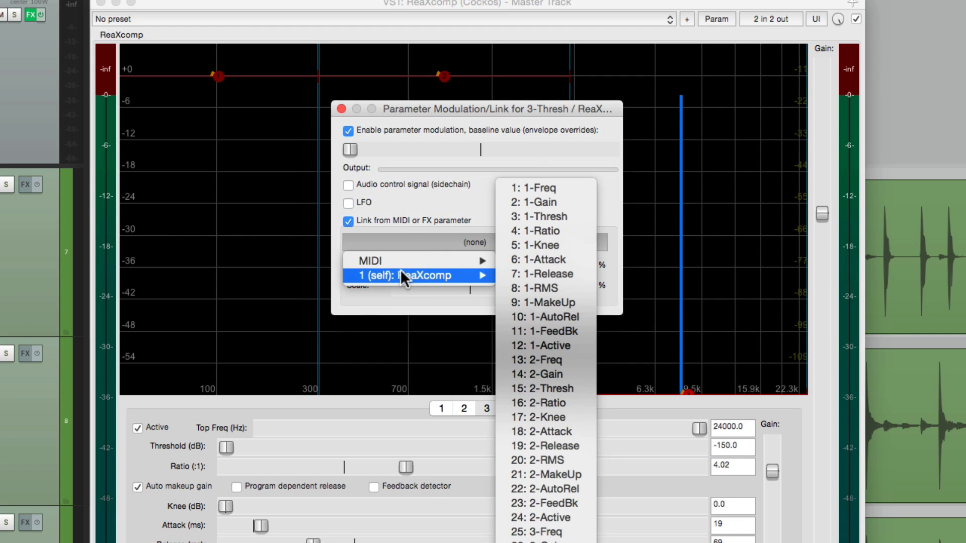
pyautogui.moveTo(572, 388)
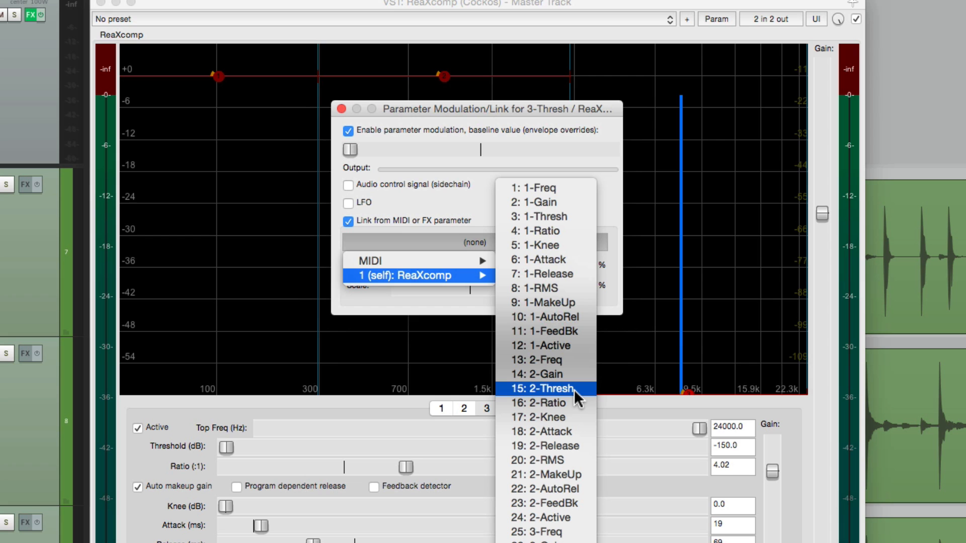
pyautogui.click(548, 389)
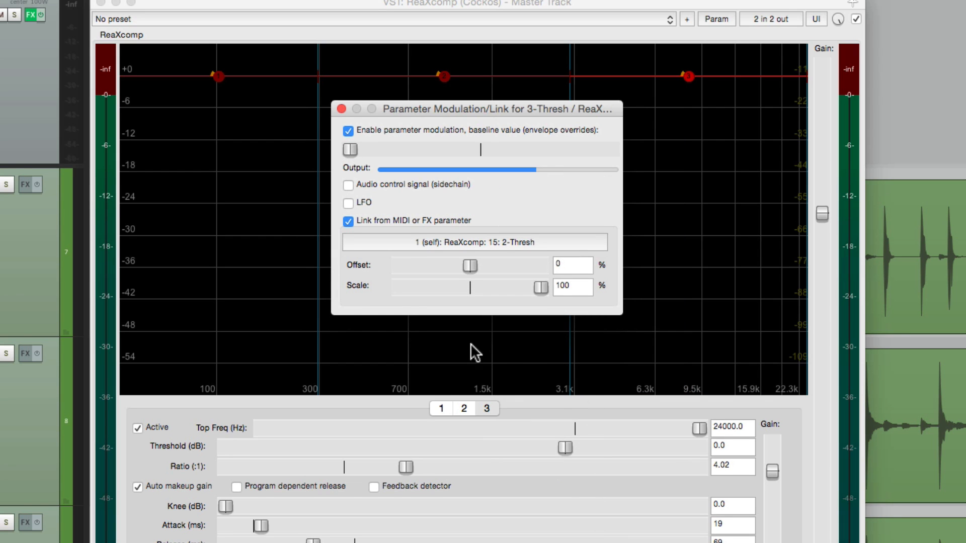
pyautogui.click(341, 109)
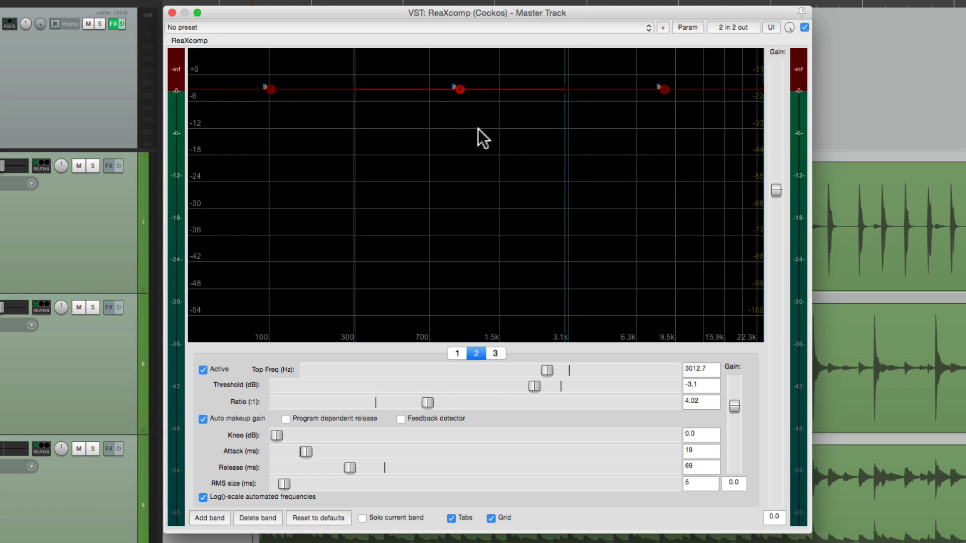
pyautogui.moveTo(471, 115)
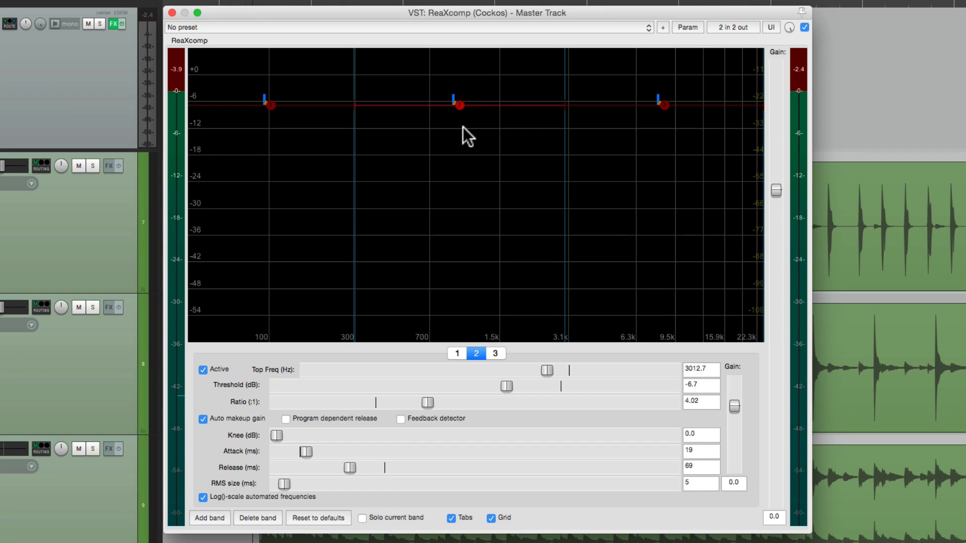
pyautogui.moveTo(435, 358)
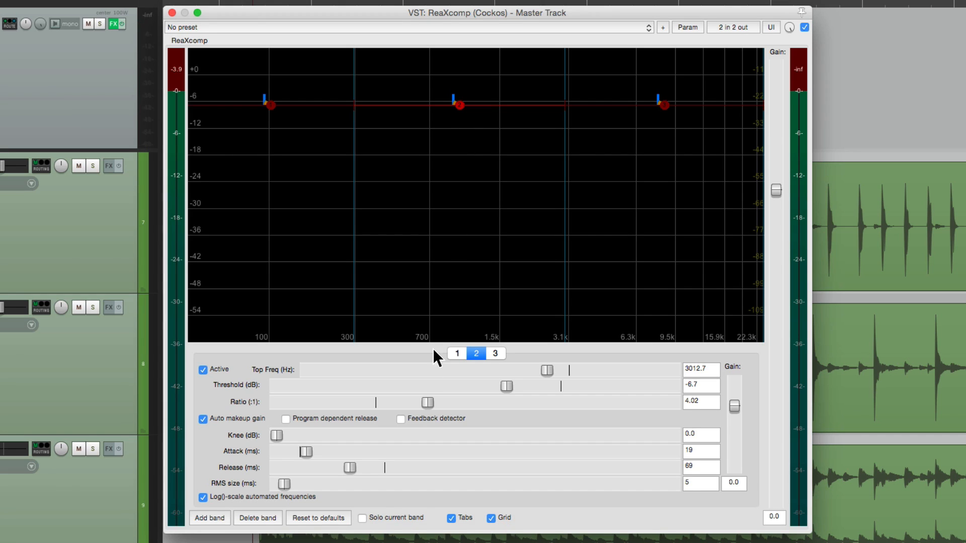
pyautogui.moveTo(437, 395)
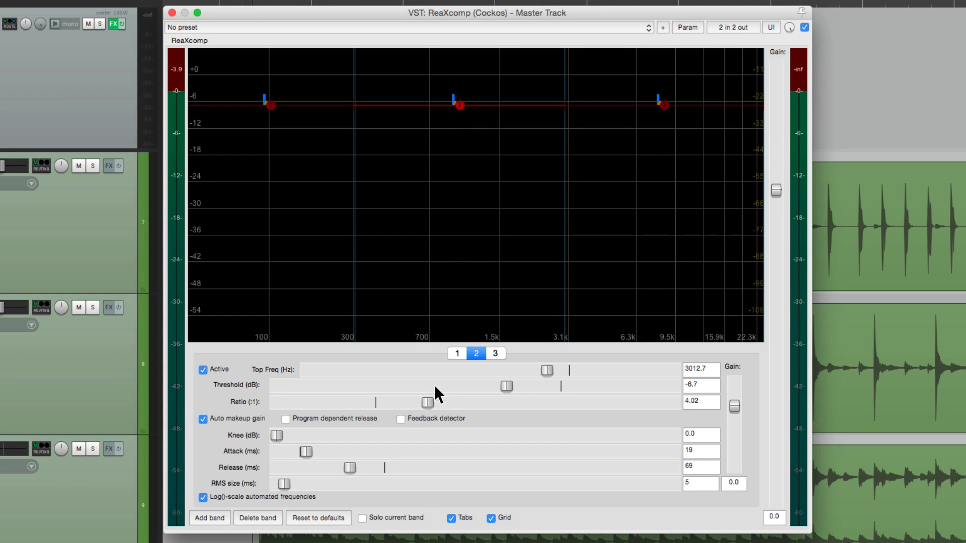
# Enable FX parameter linking for band 1's ratio via Parameter modulation/MIDI link.
pyautogui.click(457, 354)
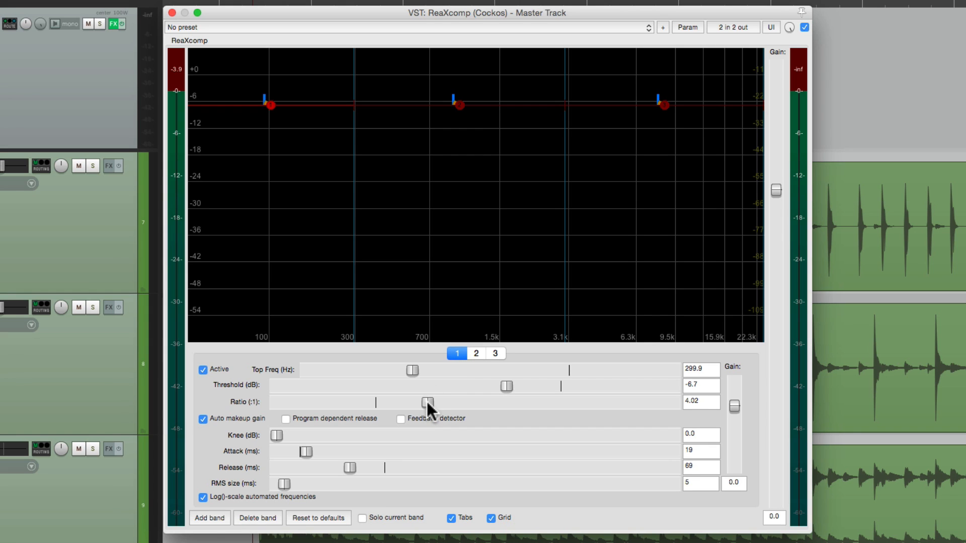
pyautogui.click(687, 27)
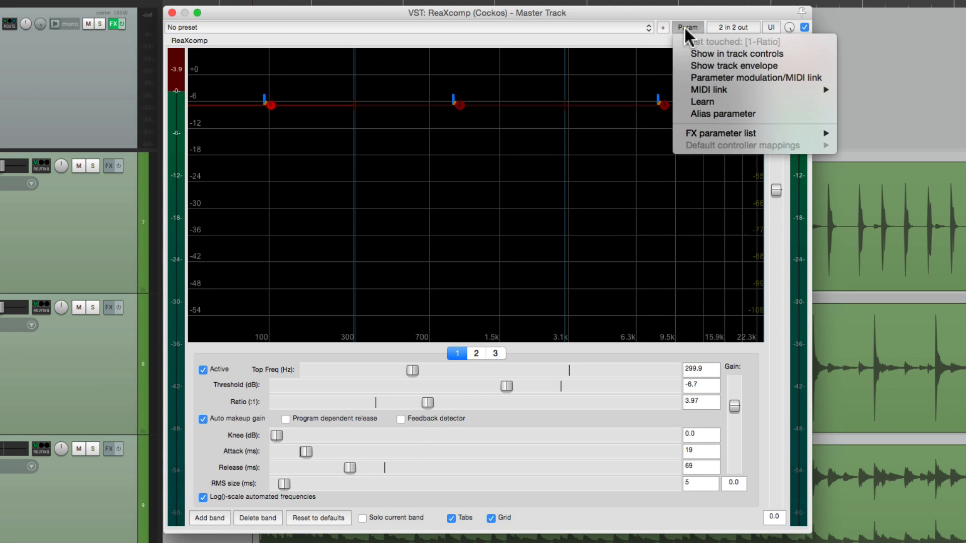
pyautogui.click(753, 78)
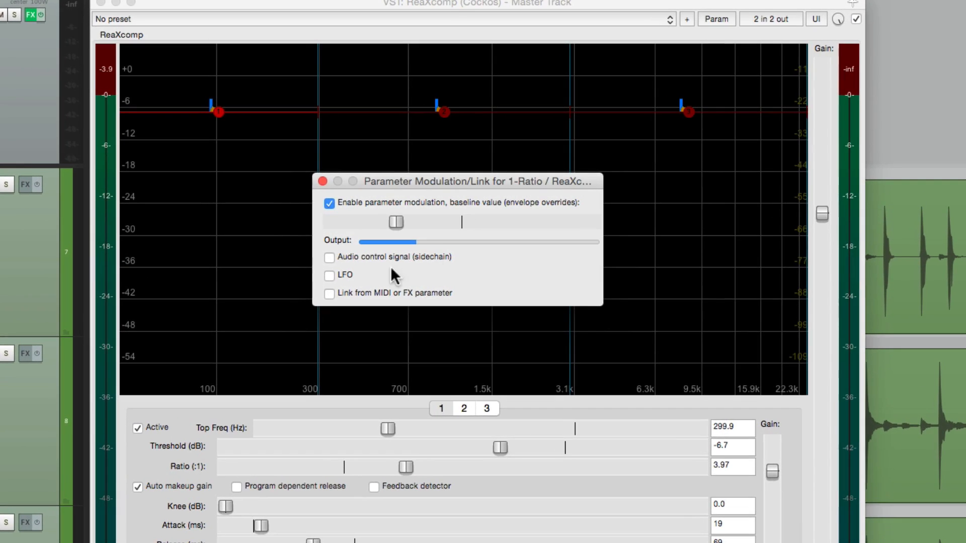
pyautogui.click(330, 293)
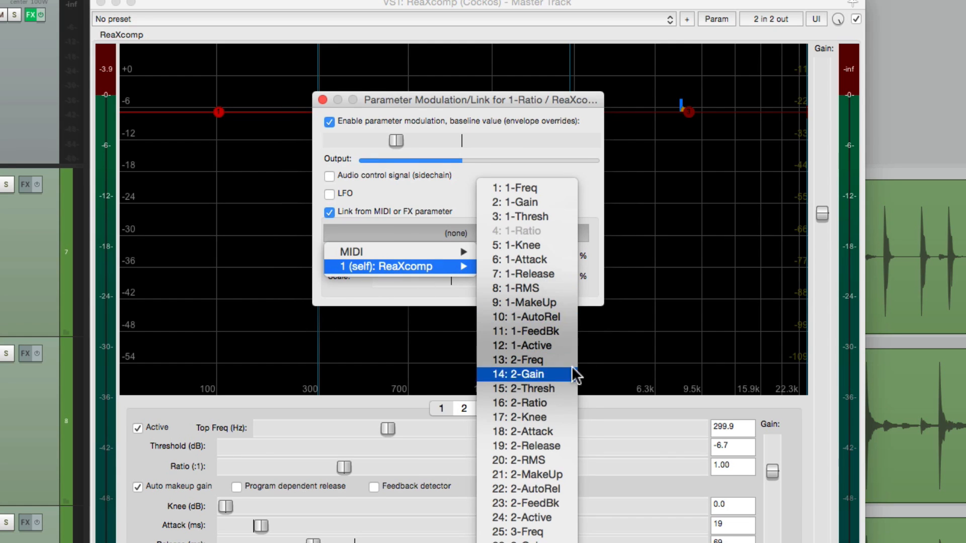
pyautogui.moveTo(563, 403)
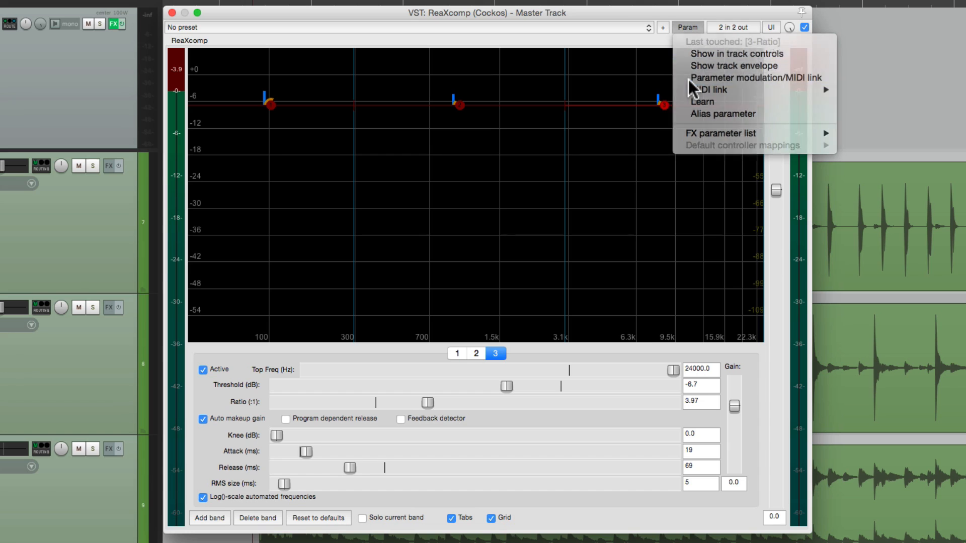
# Link band 3's ratio to ReaXcomp's 16: 2-Ratio via parameter modulation.
pyautogui.click(754, 77)
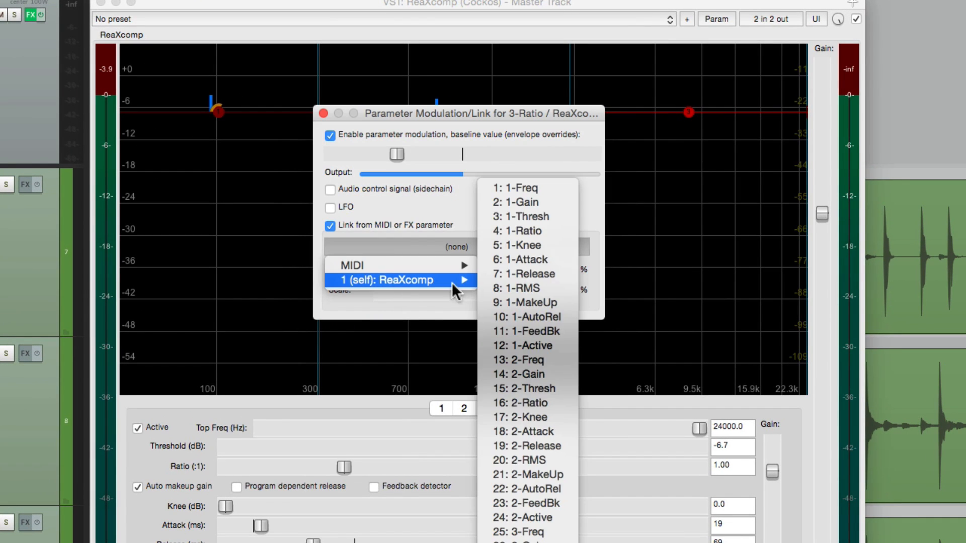
pyautogui.click(521, 403)
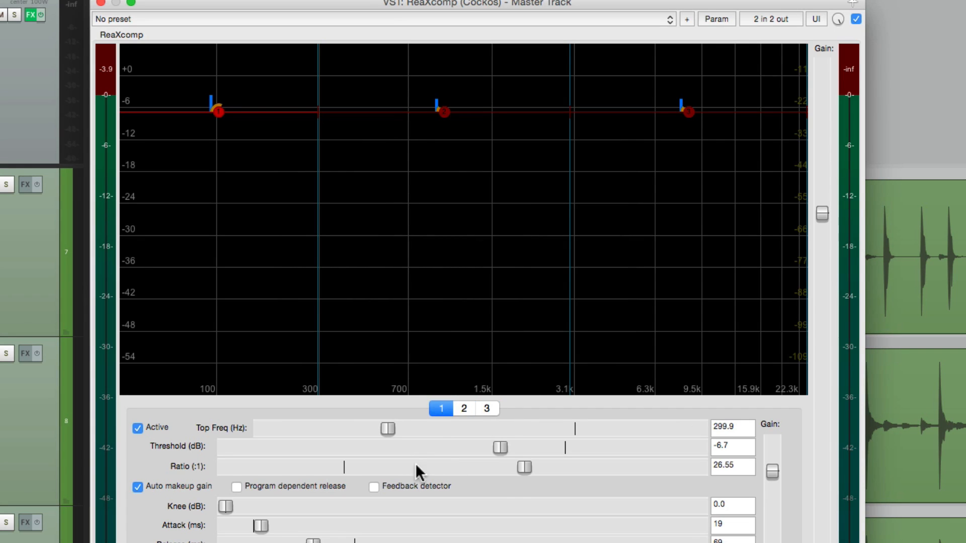
pyautogui.moveTo(554, 487)
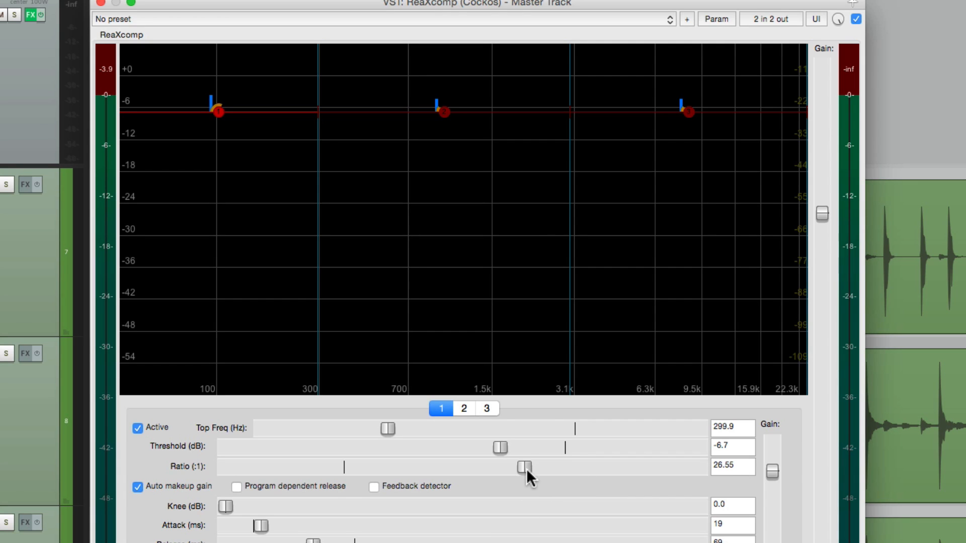
pyautogui.click(715, 18)
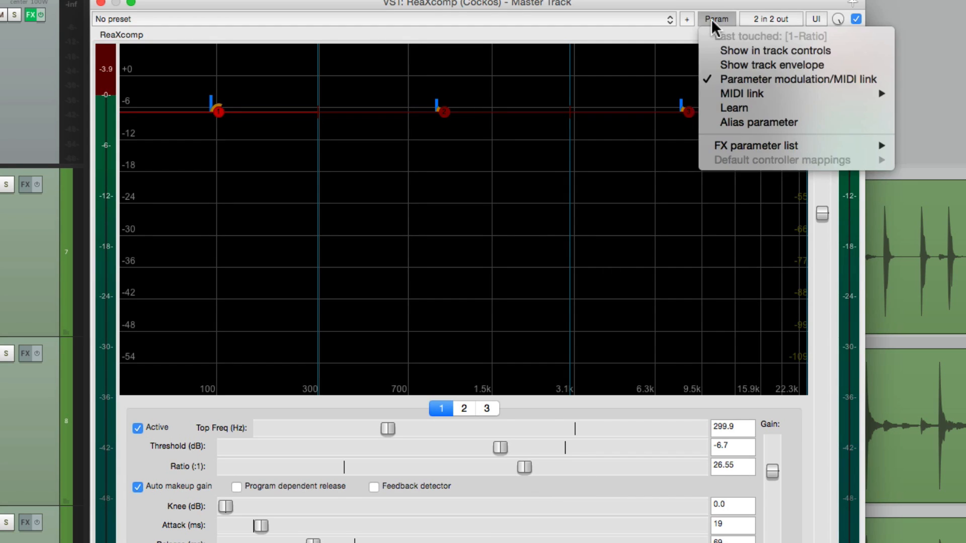
pyautogui.click(797, 78)
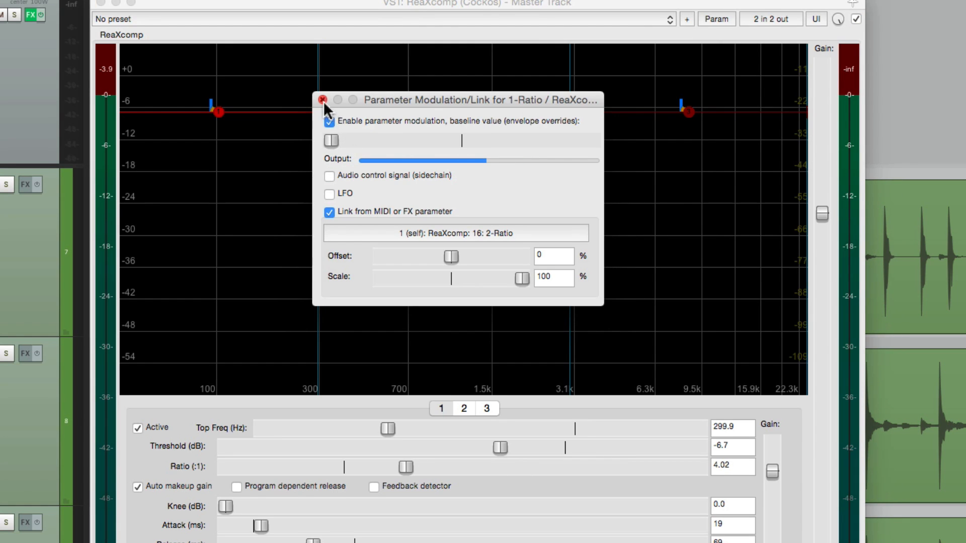
pyautogui.click(322, 100)
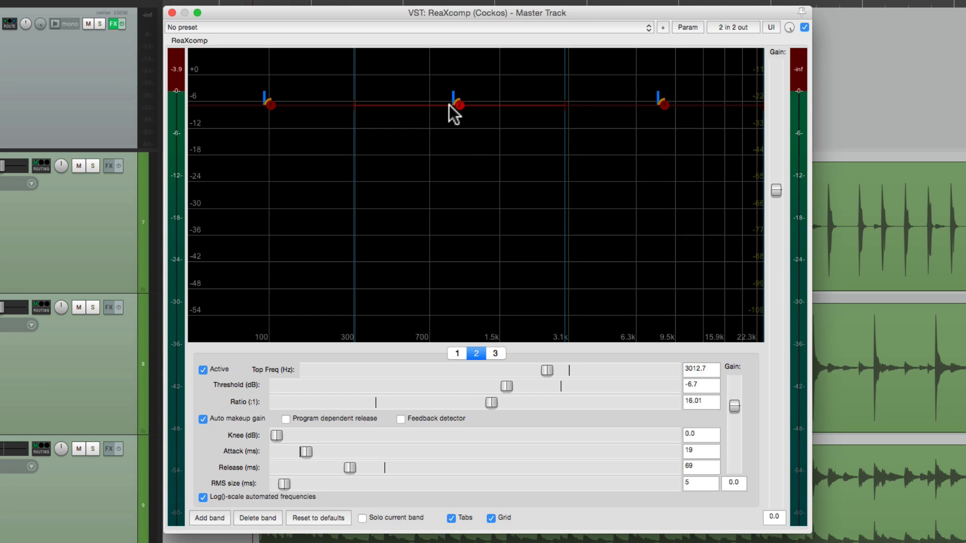
pyautogui.moveTo(465, 470)
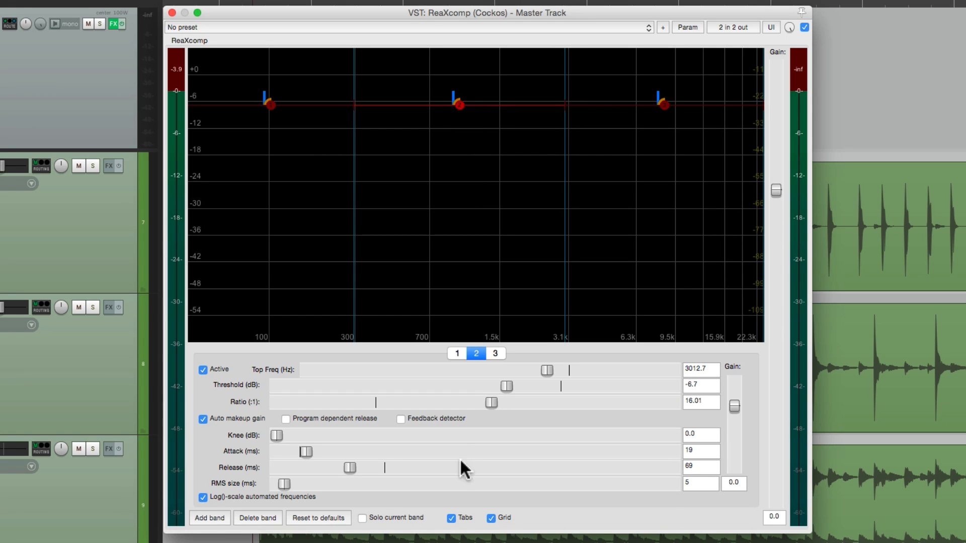
pyautogui.moveTo(489, 413)
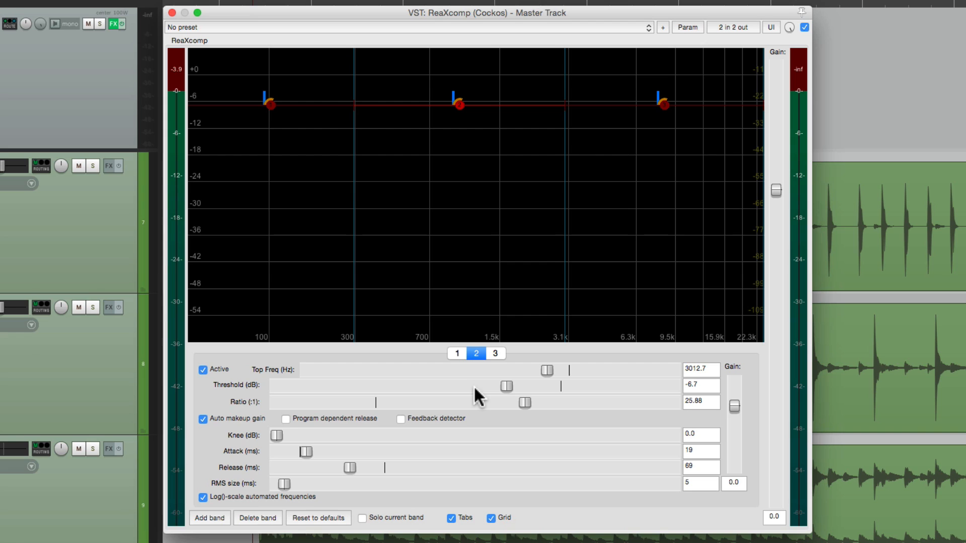
pyautogui.moveTo(458, 106)
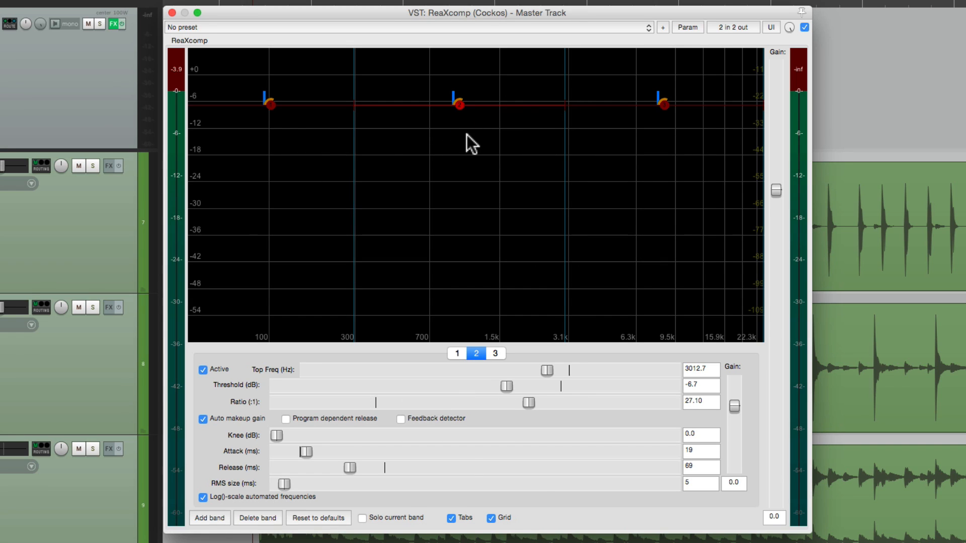
pyautogui.moveTo(467, 120)
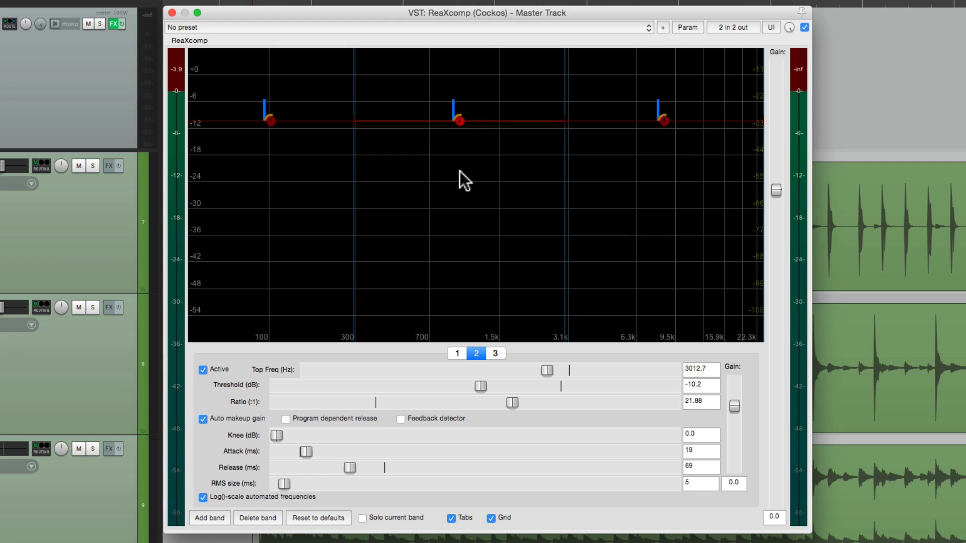
pyautogui.moveTo(734, 412)
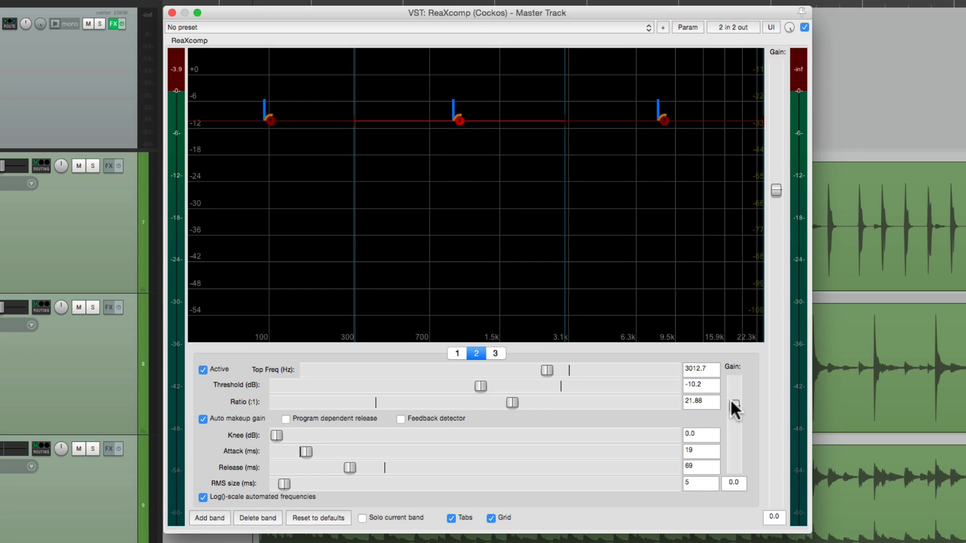
# Link band 1's gain to ReaXcomp's 14: 2-Gain via parameter modulation.
pyautogui.click(457, 353)
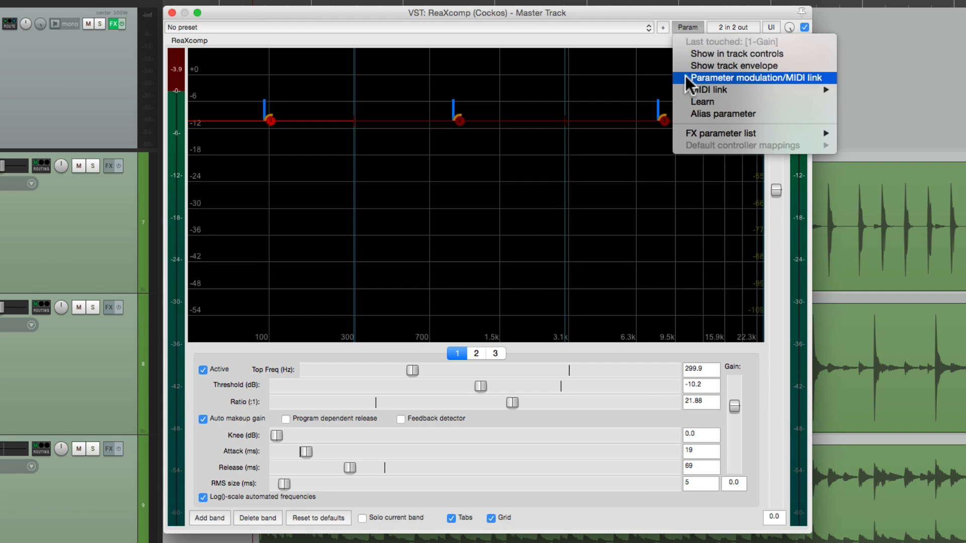
pyautogui.click(746, 77)
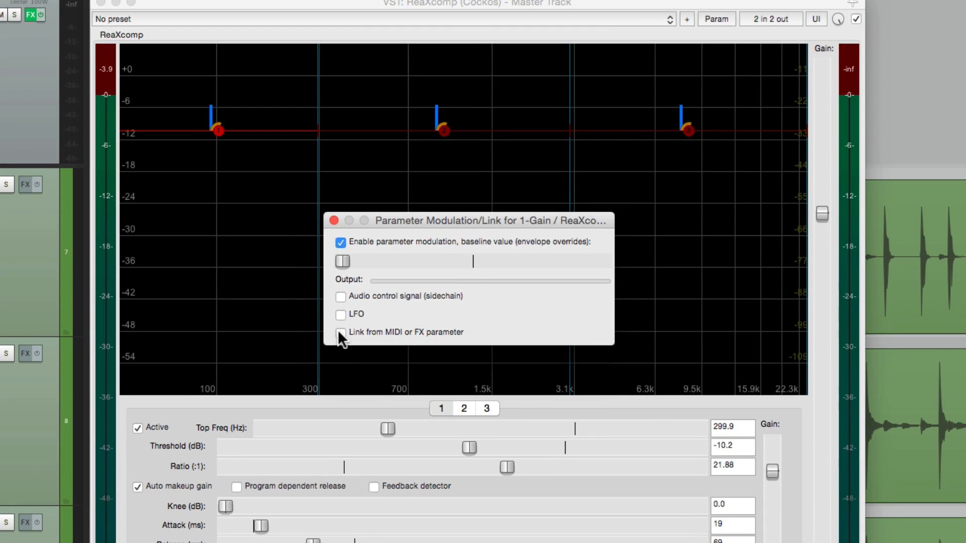
pyautogui.click(340, 337)
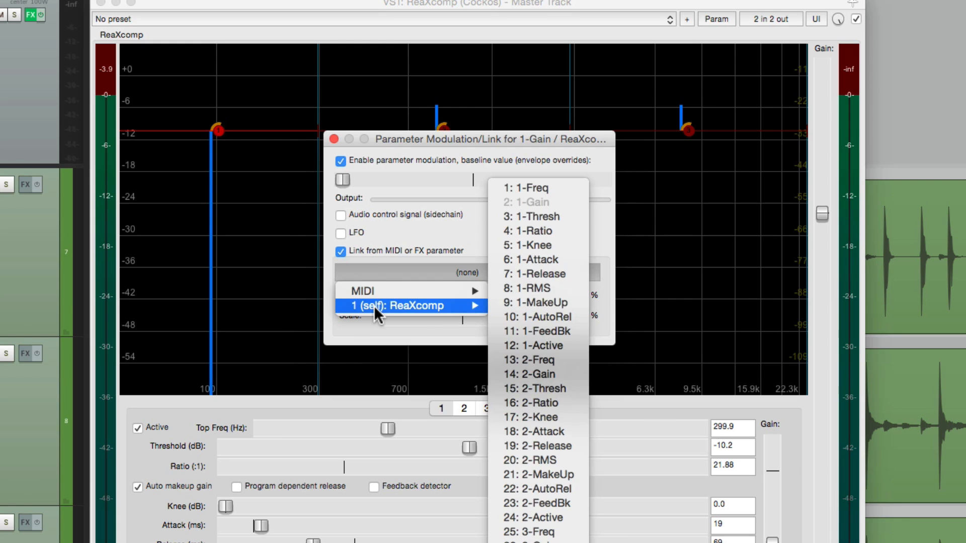
pyautogui.moveTo(558, 375)
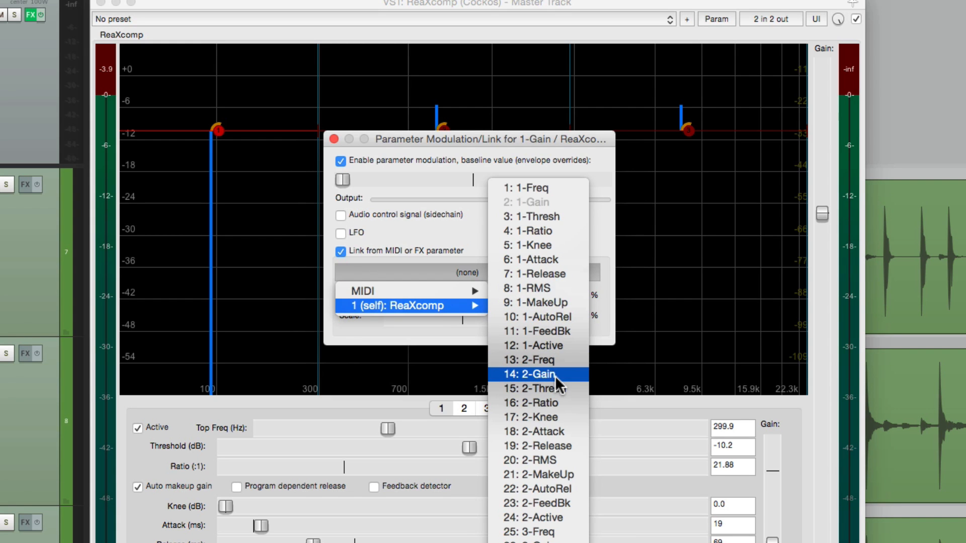
pyautogui.click(539, 374)
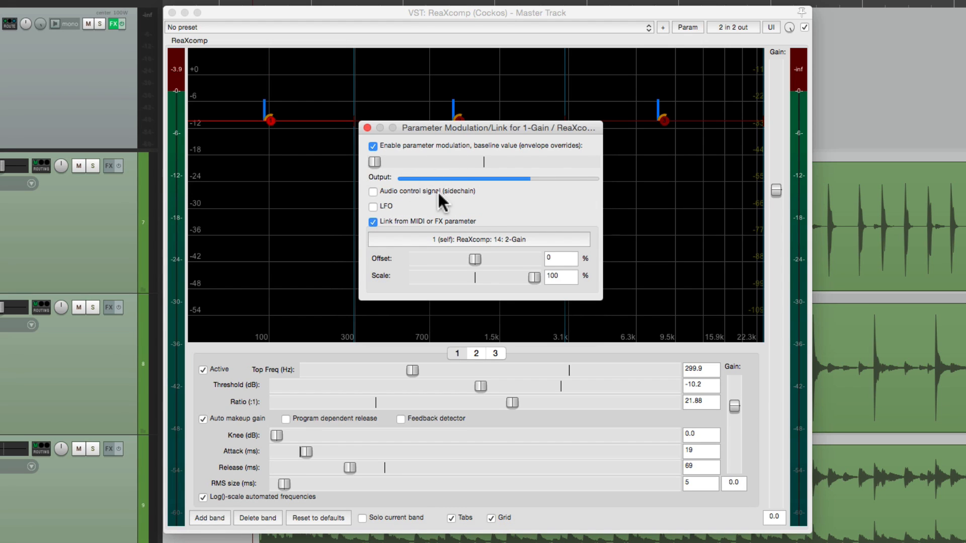
# Enable band 3 gain's 'Link from MIDI or FX parameter' and bring up the link-source list.
pyautogui.click(367, 127)
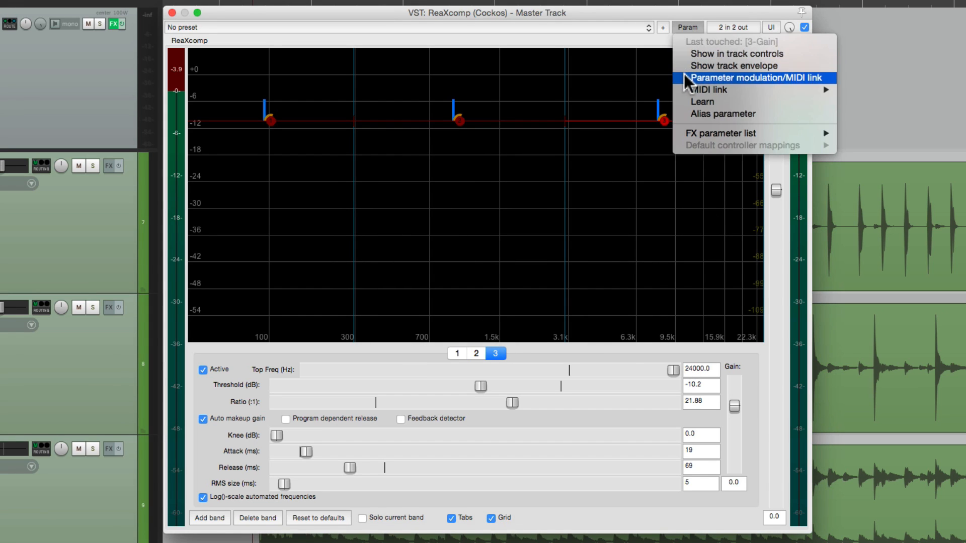
pyautogui.click(745, 77)
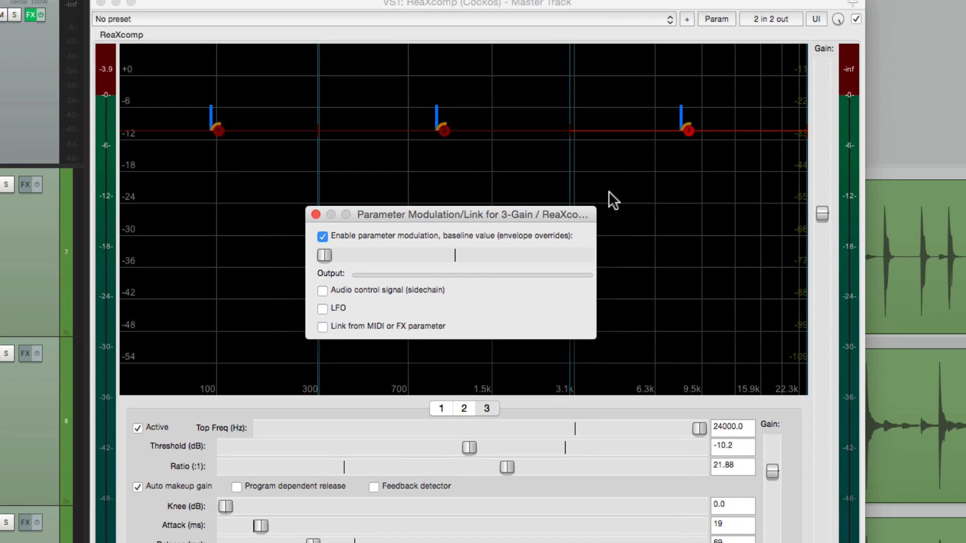
pyautogui.click(322, 326)
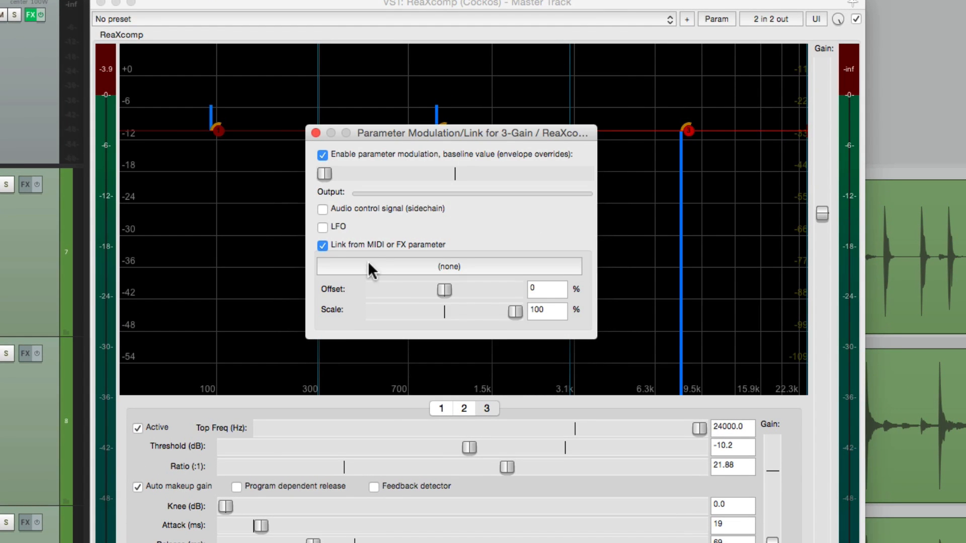
pyautogui.click(449, 265)
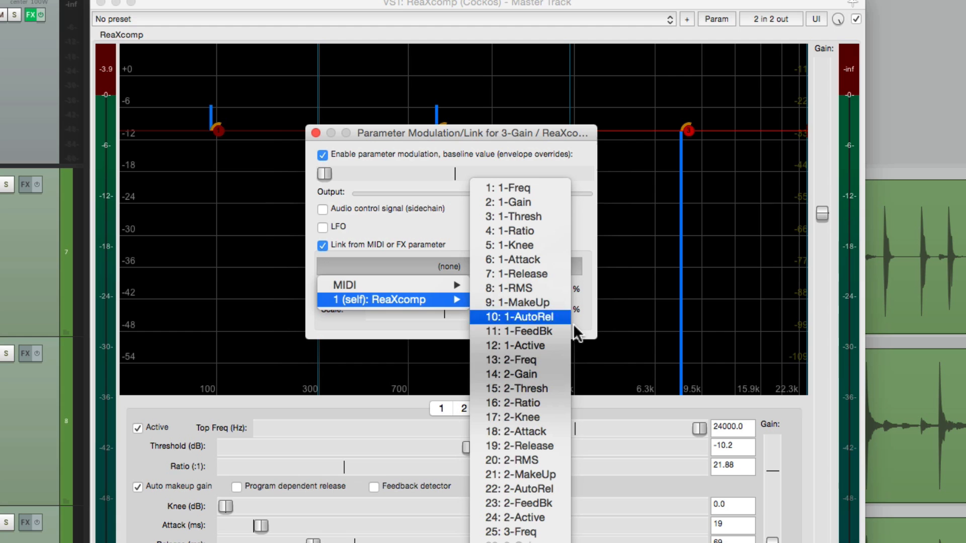
pyautogui.moveTo(557, 374)
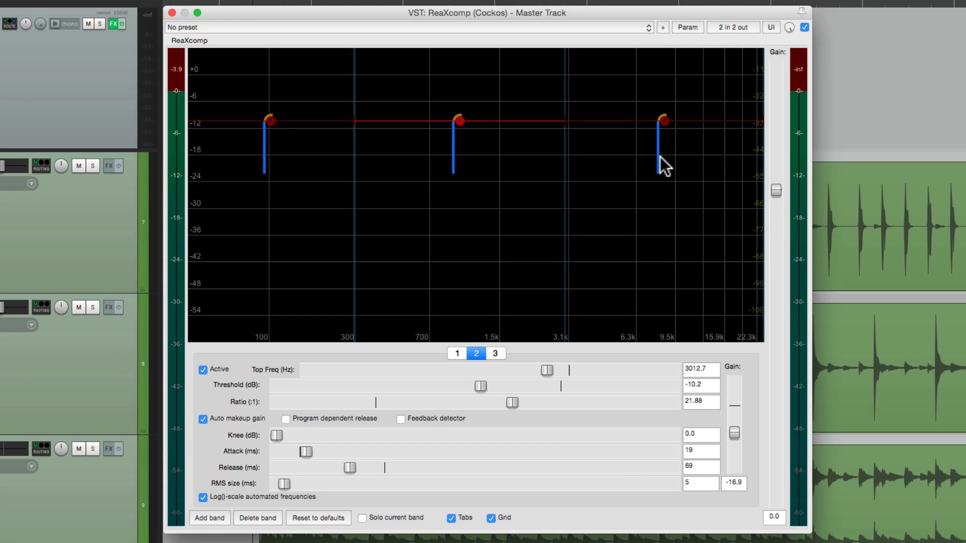
pyautogui.moveTo(499, 143)
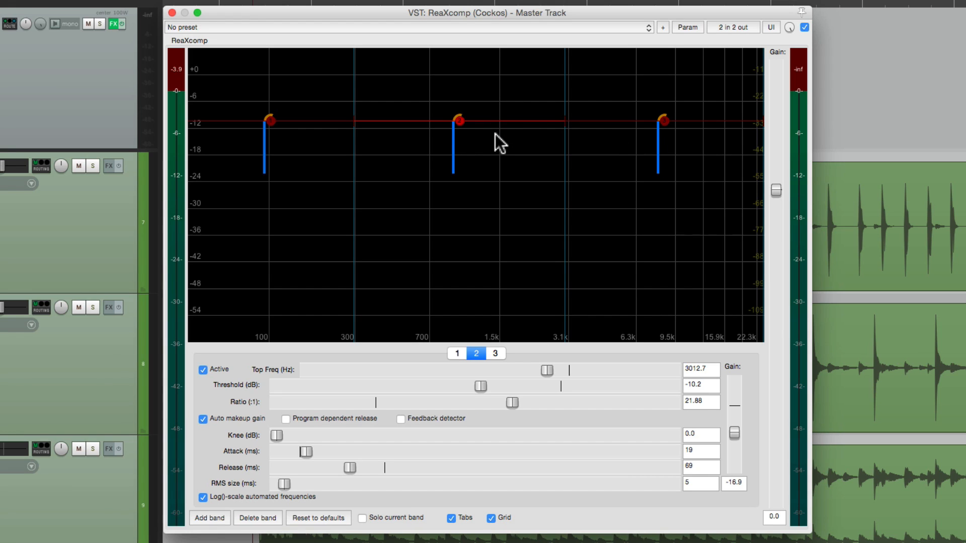
# Play the drums and drag band 2 to threshold -17.6 dB, ratio 22.91, bands 1 and 3 following.
pyautogui.press('shift')
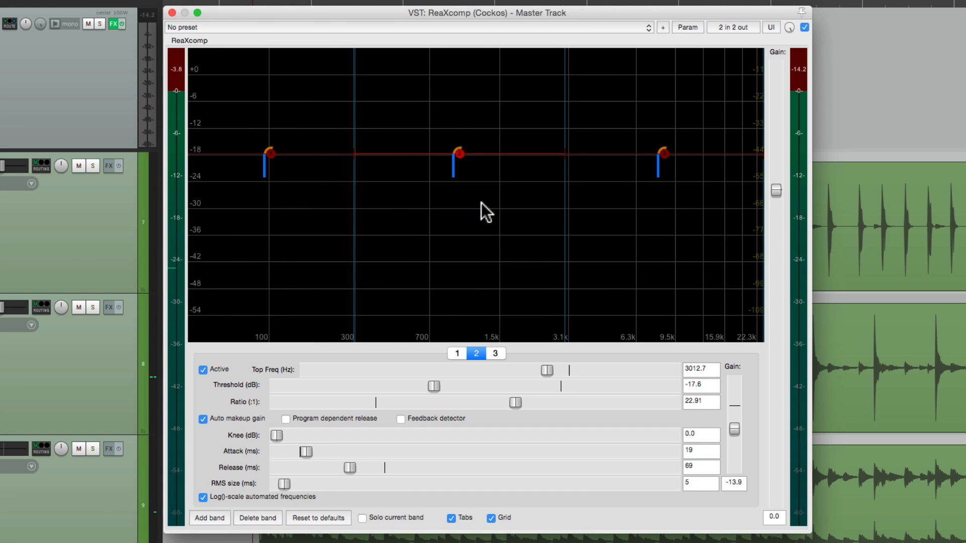
pyautogui.click(456, 353)
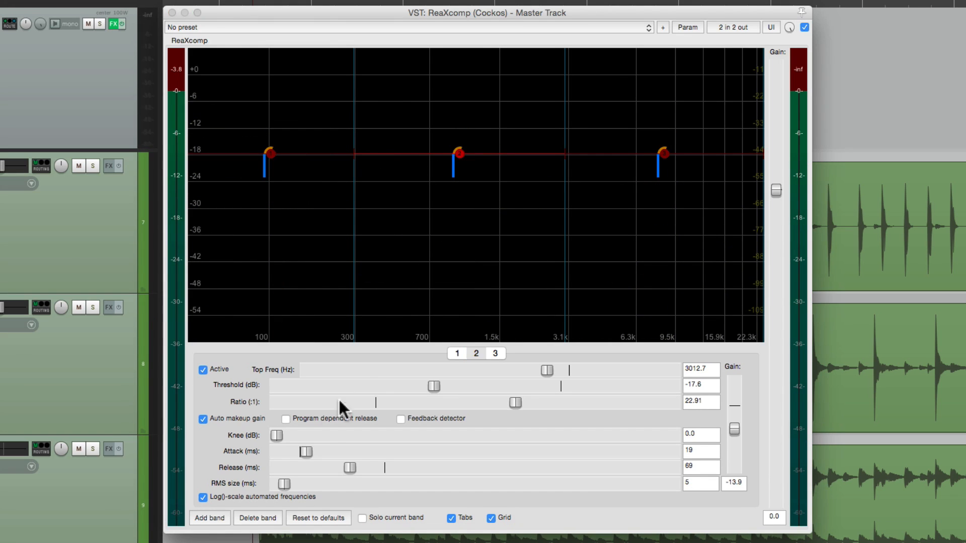
pyautogui.moveTo(354, 477)
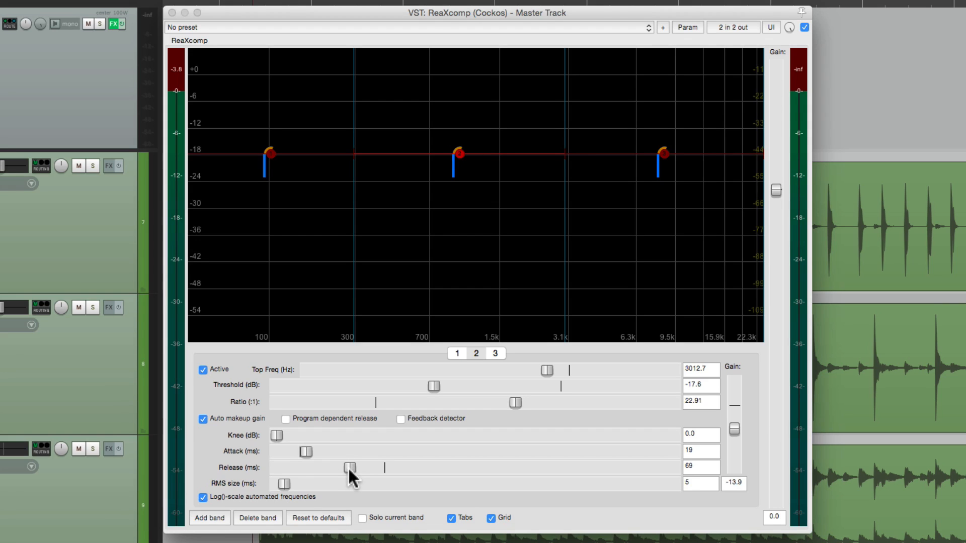
pyautogui.moveTo(603, 254)
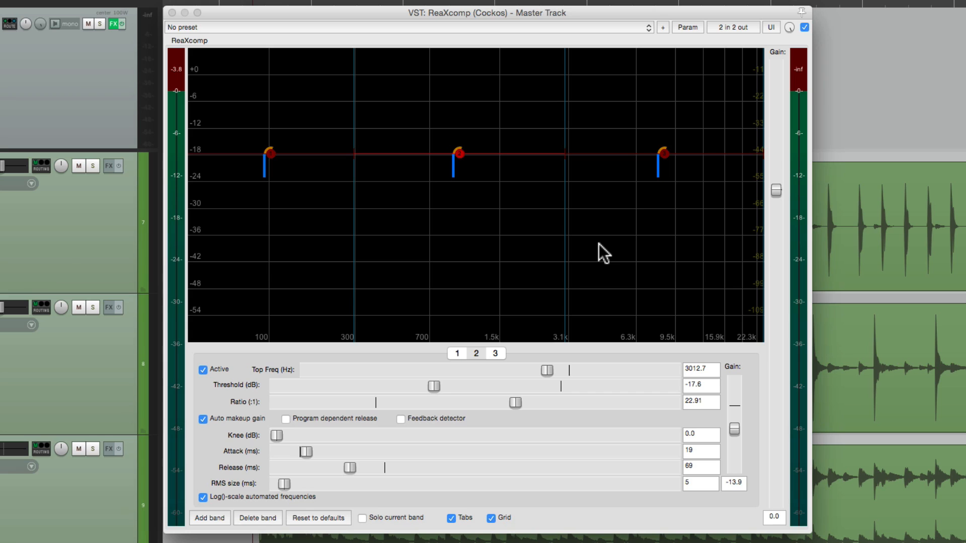
pyautogui.moveTo(495, 435)
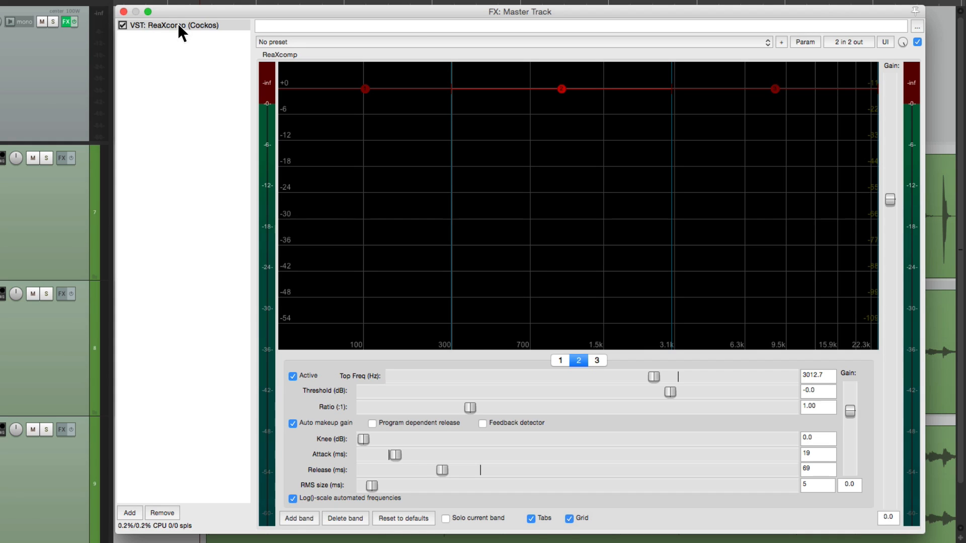
# Save the master's ReaXcomp as an FX chain named 'ReaXComp Linked'.
pyautogui.rightClick(177, 25)
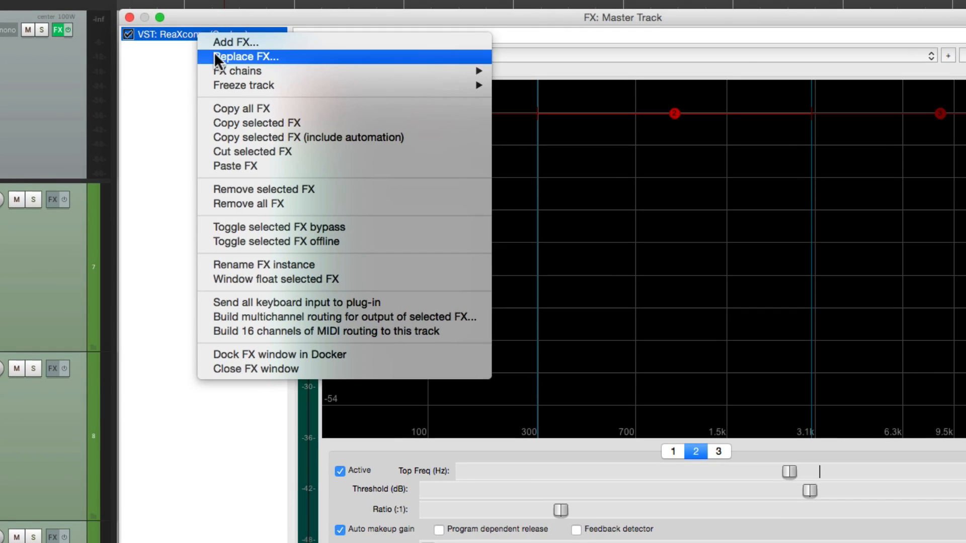
pyautogui.moveTo(238, 71)
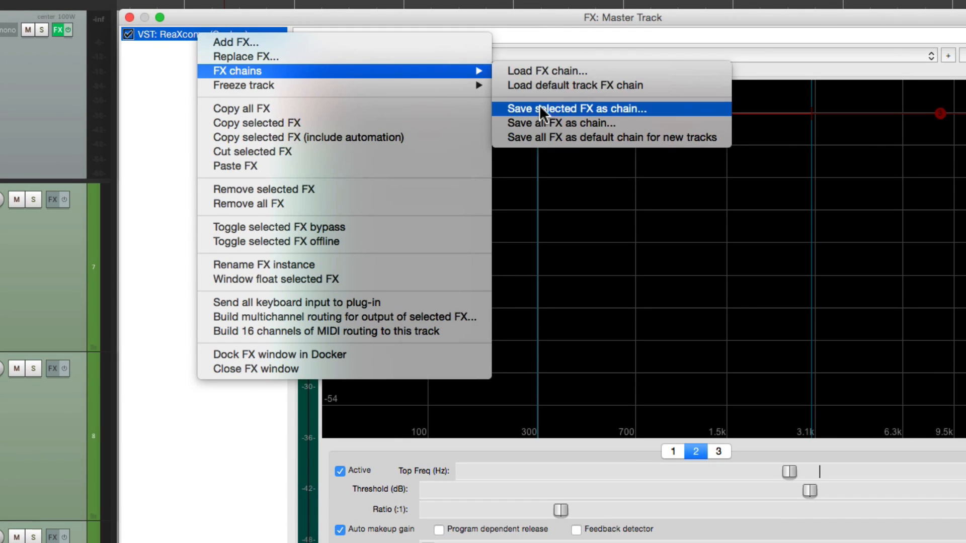
pyautogui.moveTo(517, 120)
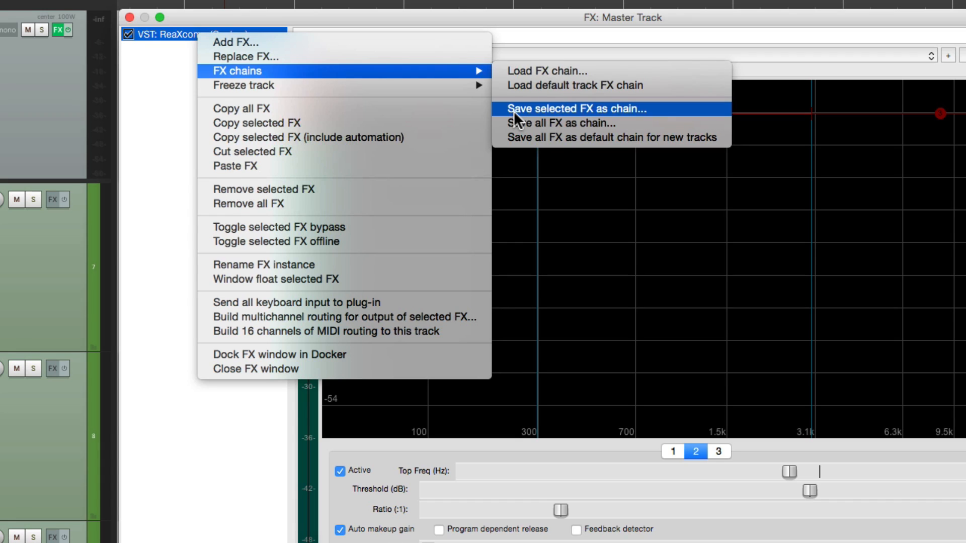
pyautogui.moveTo(510, 128)
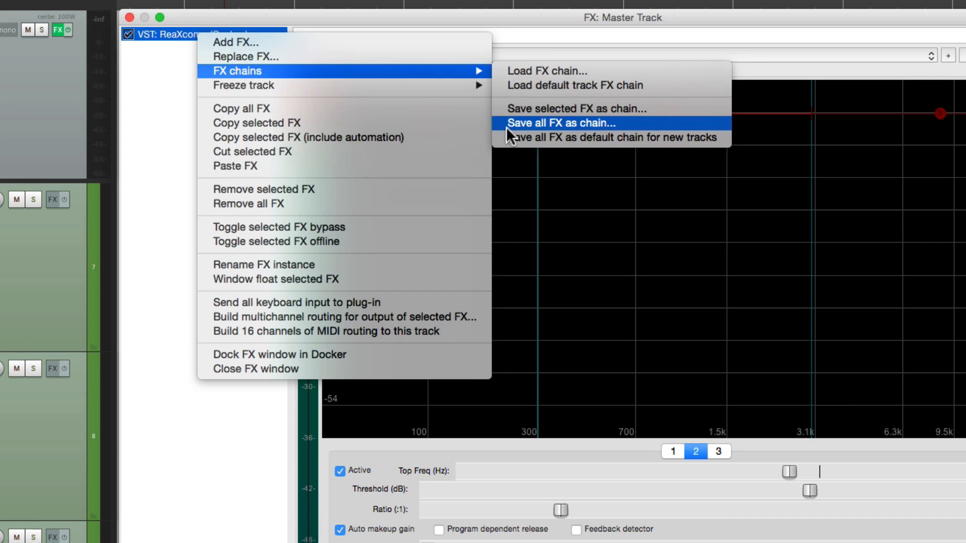
pyautogui.moveTo(510, 116)
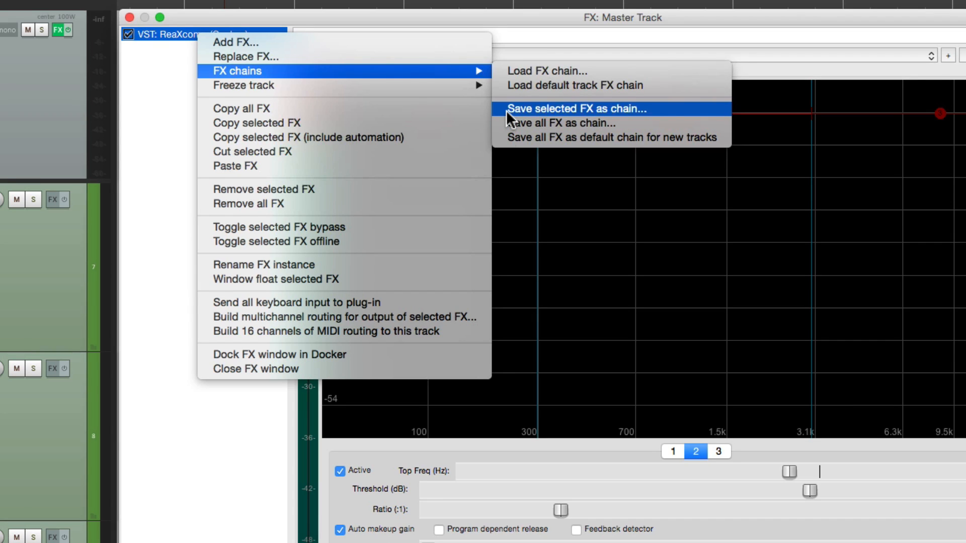
pyautogui.click(576, 108)
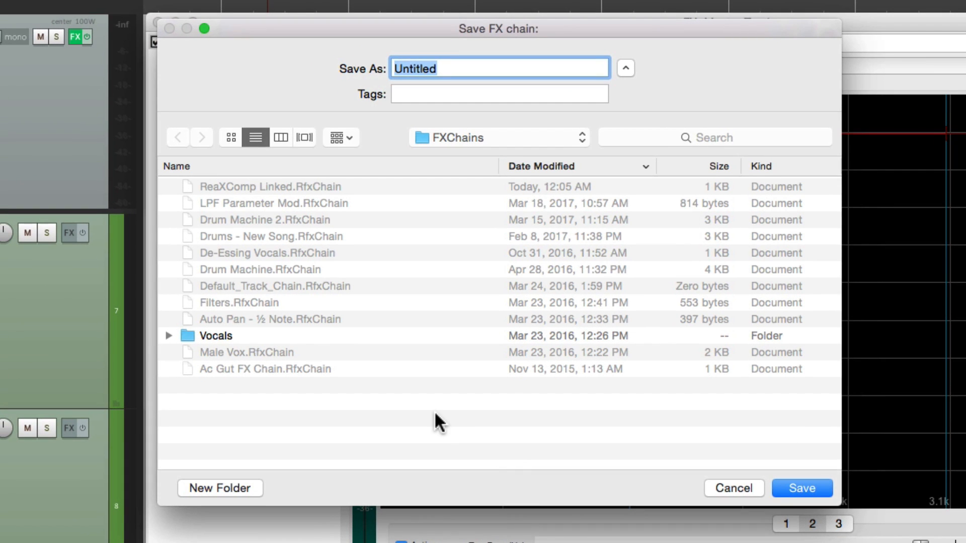
pyautogui.write('ReaXComp Linked')
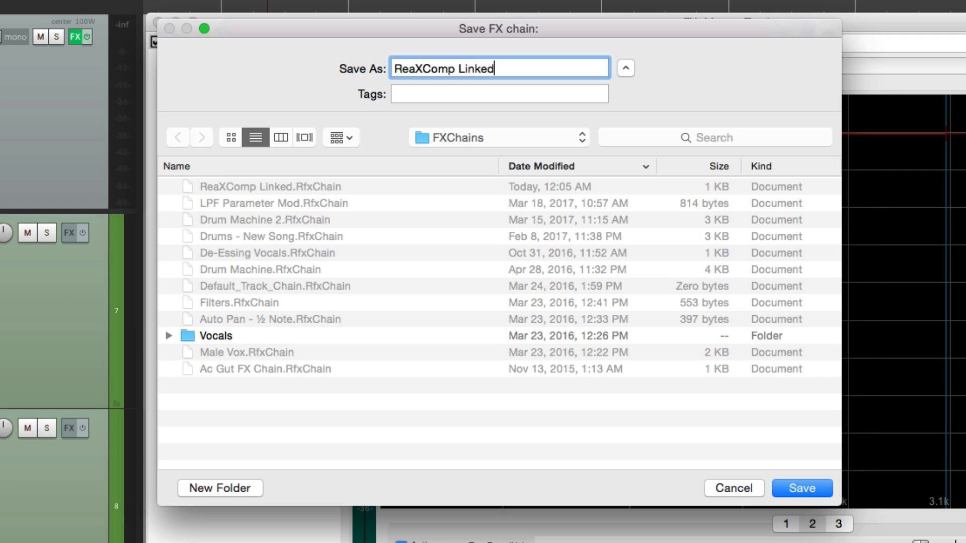
pyautogui.click(801, 489)
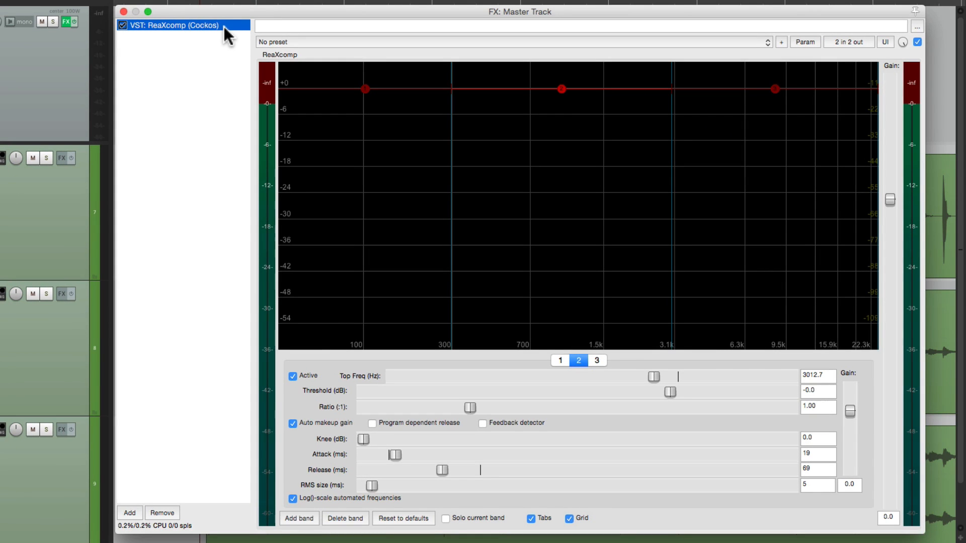
# Remove ReaXcomp from the master, then load the 'ReaXComp Linked' chain back onto it.
pyautogui.click(161, 512)
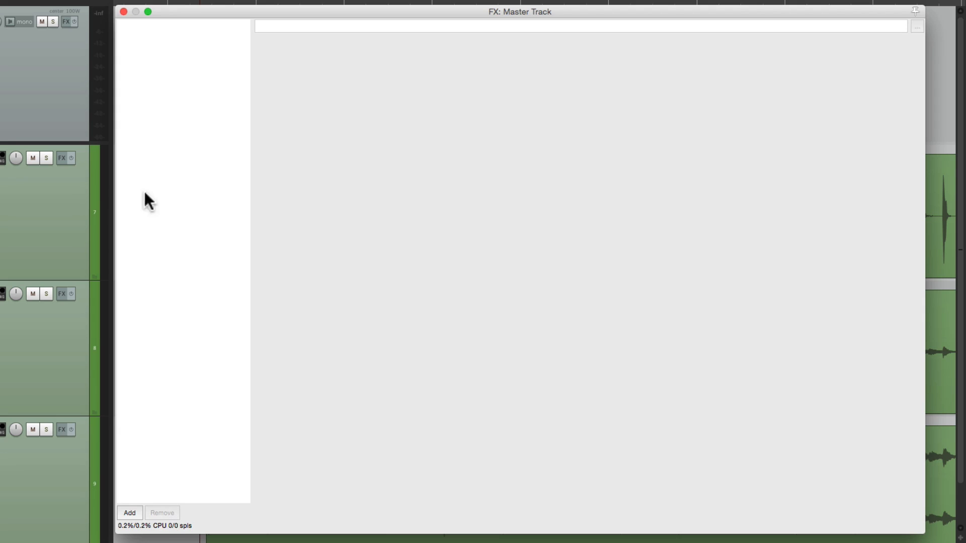
pyautogui.click(123, 12)
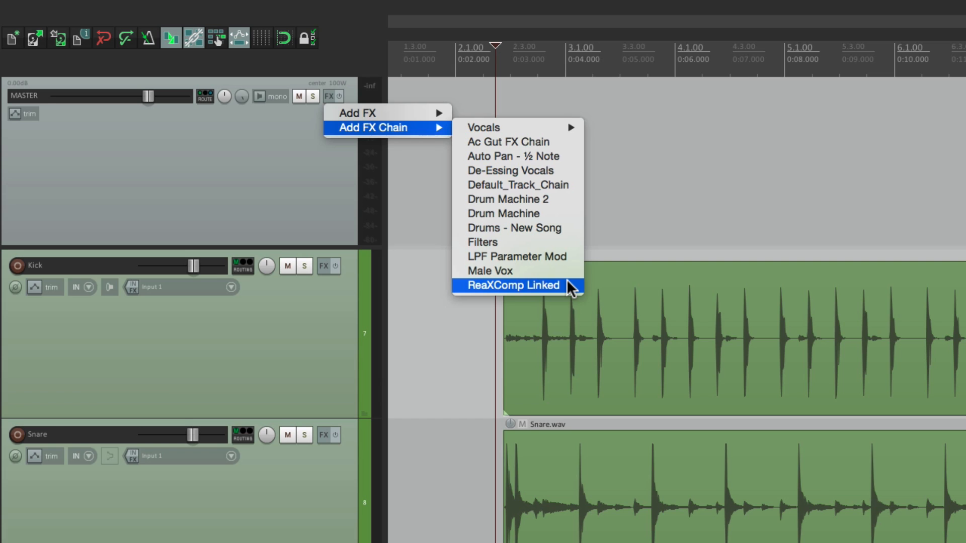
pyautogui.click(510, 285)
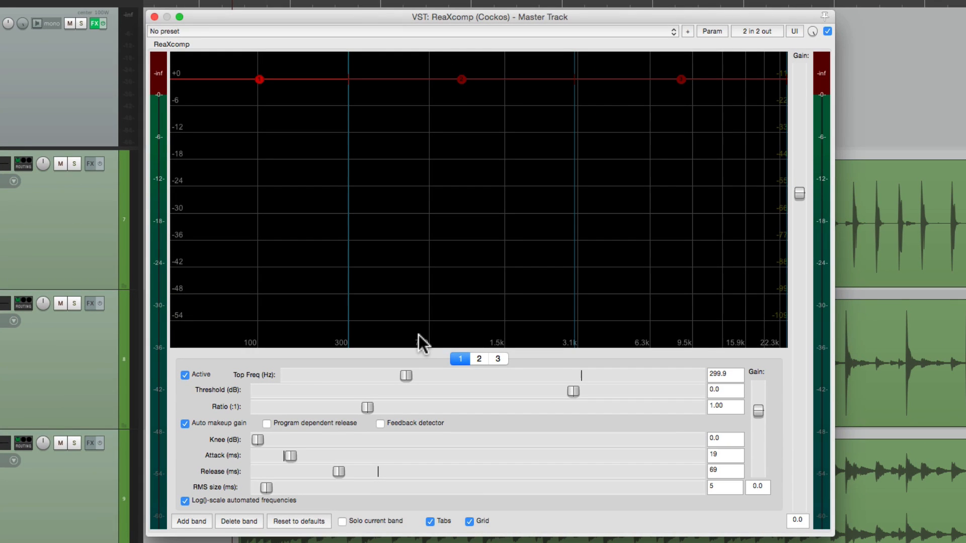
pyautogui.moveTo(461, 224)
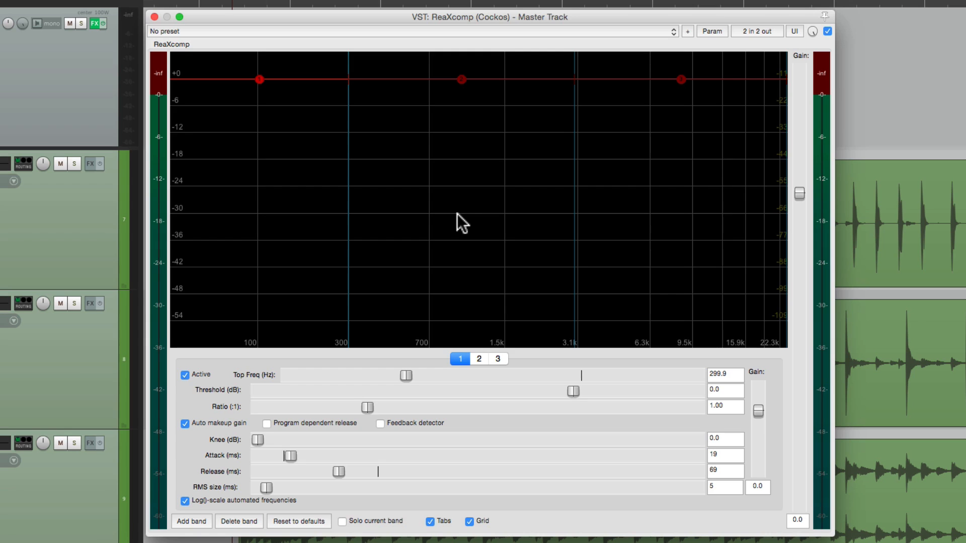
# Switch to band 2 and drag it to -12.1 dB threshold, 47.86 ratio, bands 1 and 3 following.
pyautogui.click(461, 79)
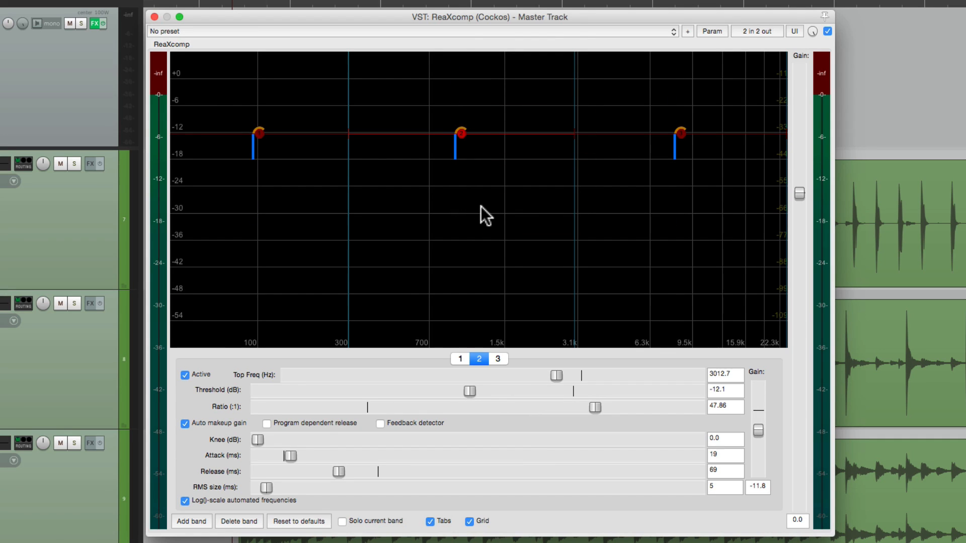
pyautogui.moveTo(331, 491)
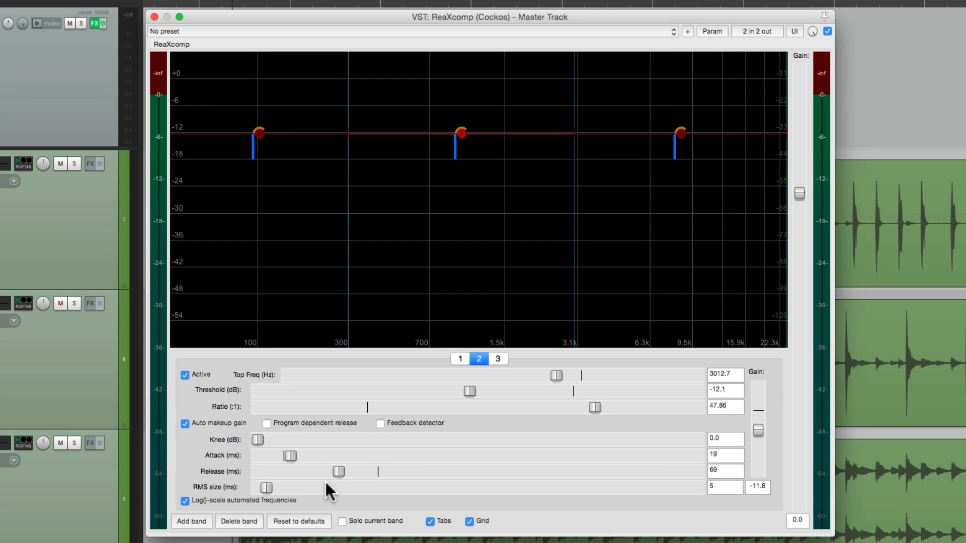
pyautogui.moveTo(657, 293)
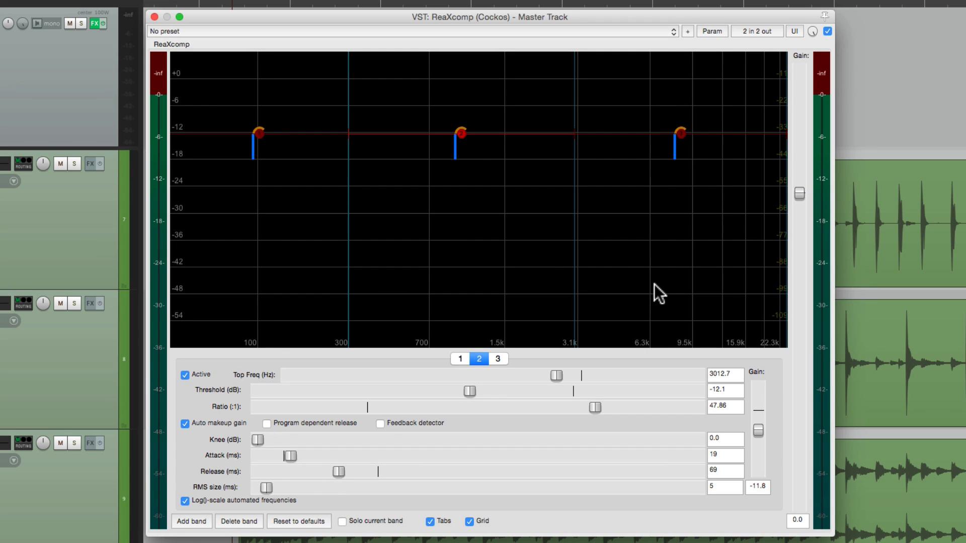